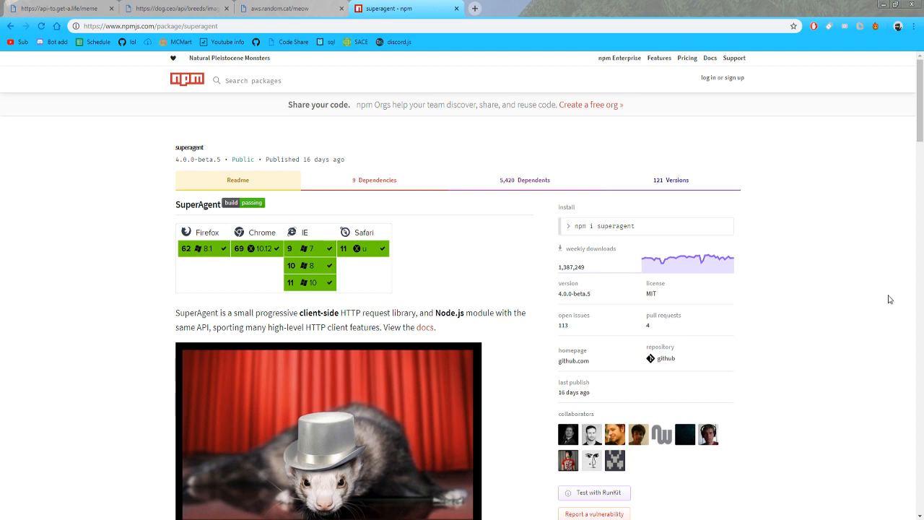
mouse_move(299, 8)
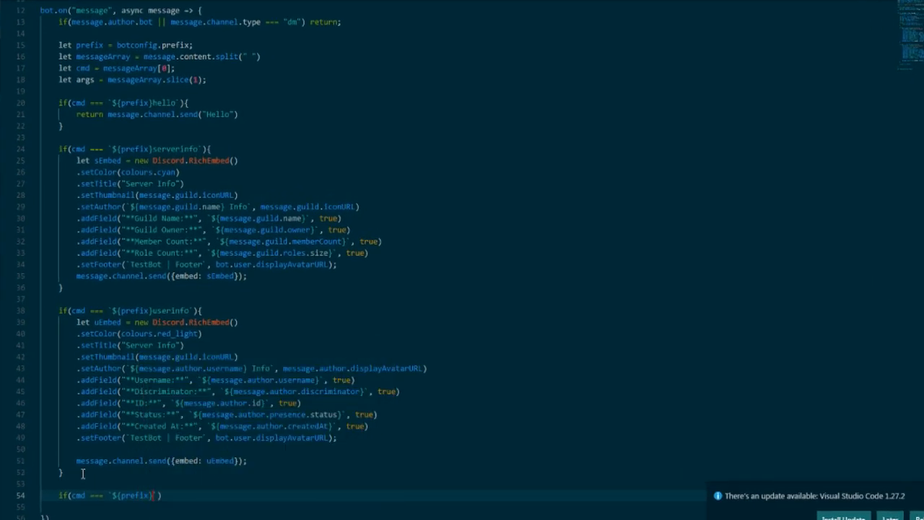
Name the new check 'cat' with an opening brace, and add const superagent = require("superagent").
type("cat")
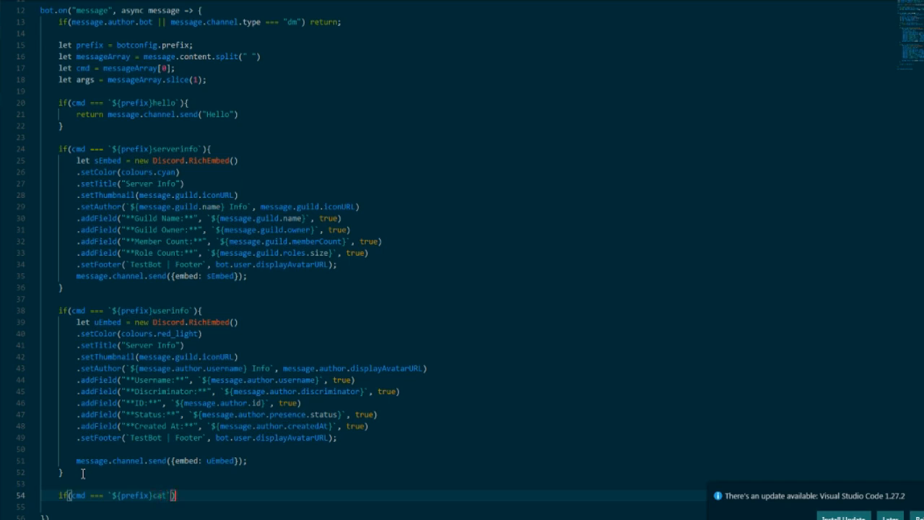
type("{")
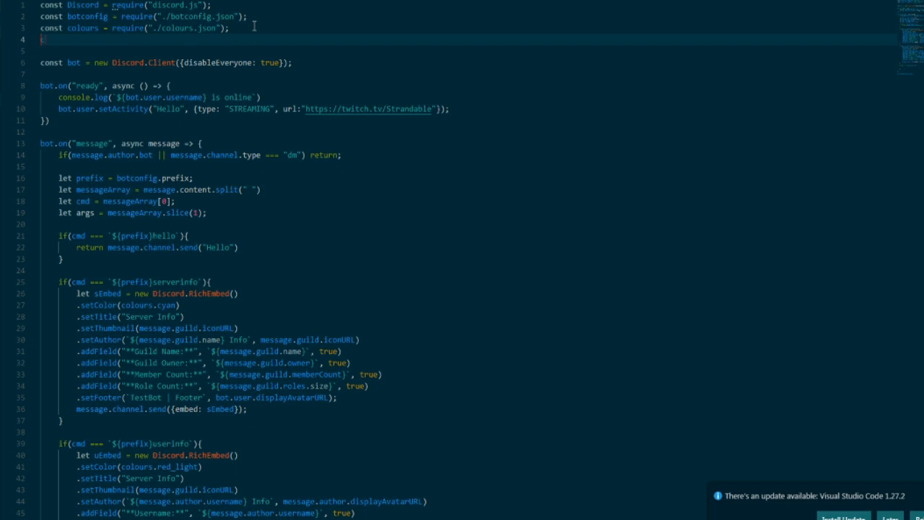
type("const supe")
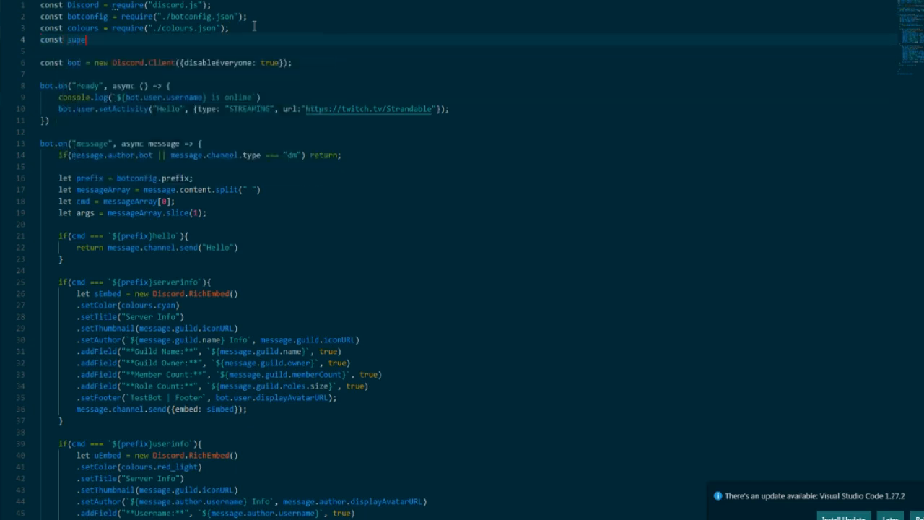
type("ragent = require(\"superagent")
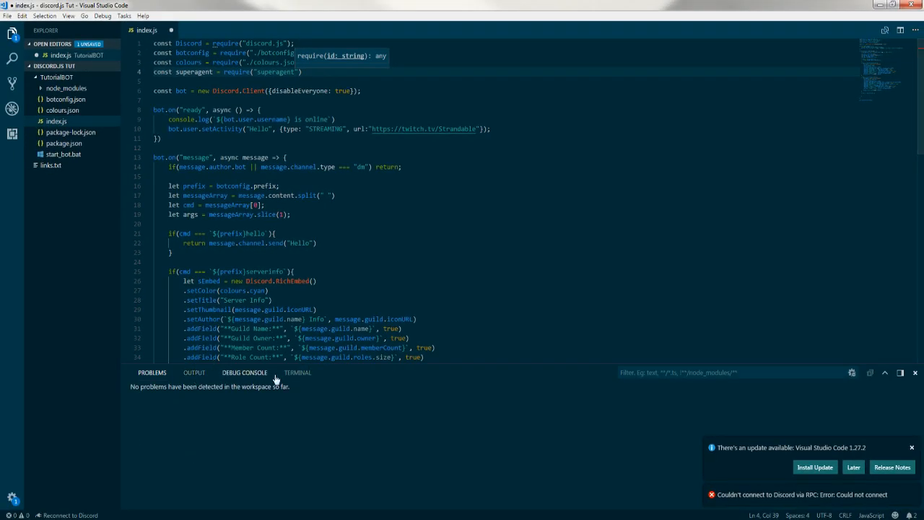
Run npm i superagent --save in the integrated terminal.
left_click(298, 373)
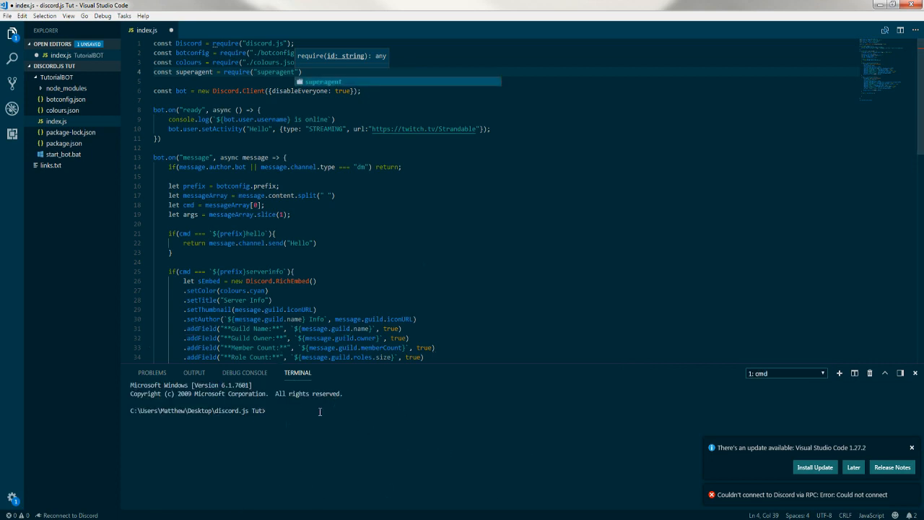
type("npm in")
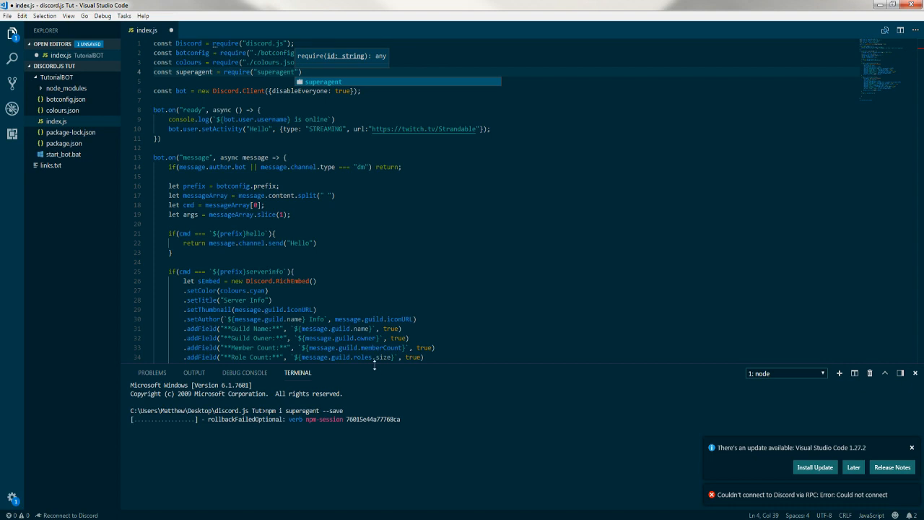
mouse_move(312, 296)
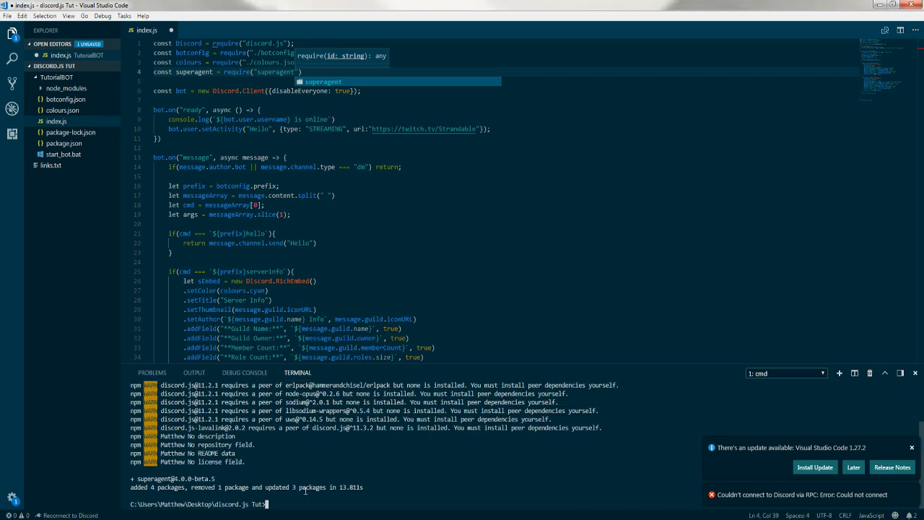
Inside the cat command block, begin the statement 'let msg'.
scroll("down", 3)
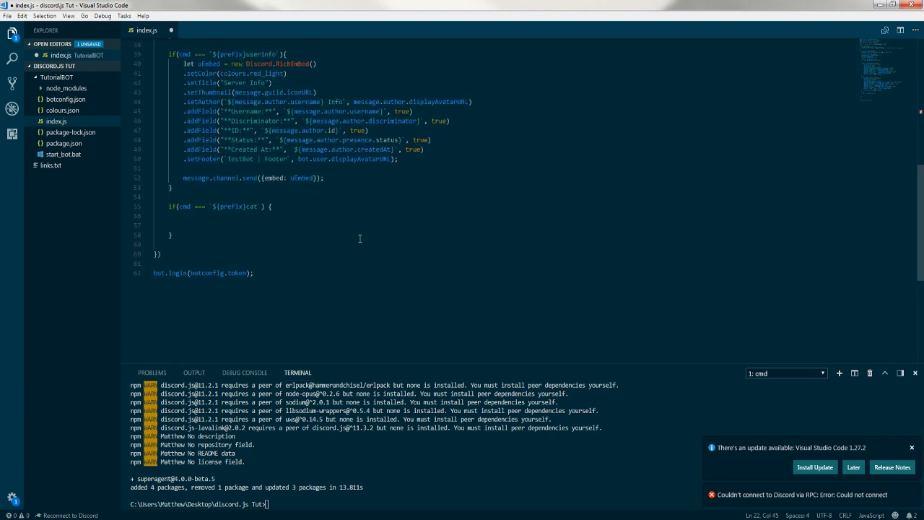
mouse_move(271, 215)
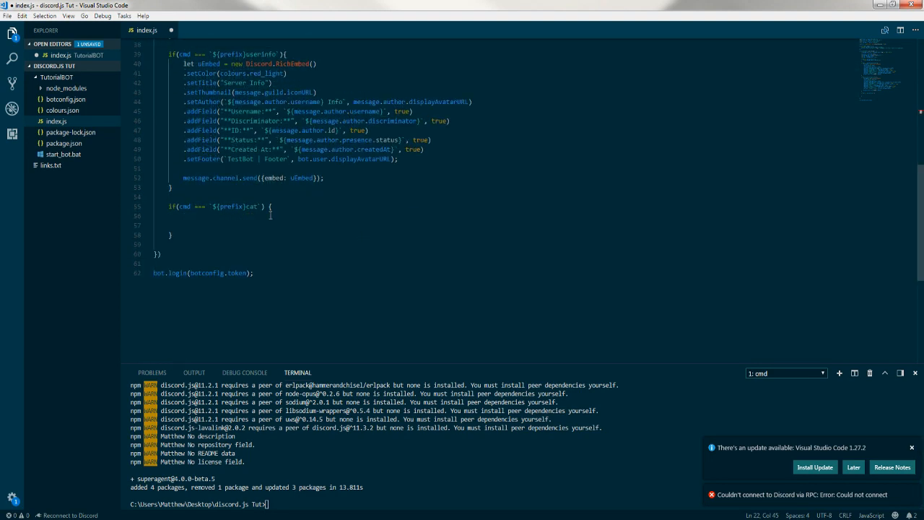
left_click(246, 215)
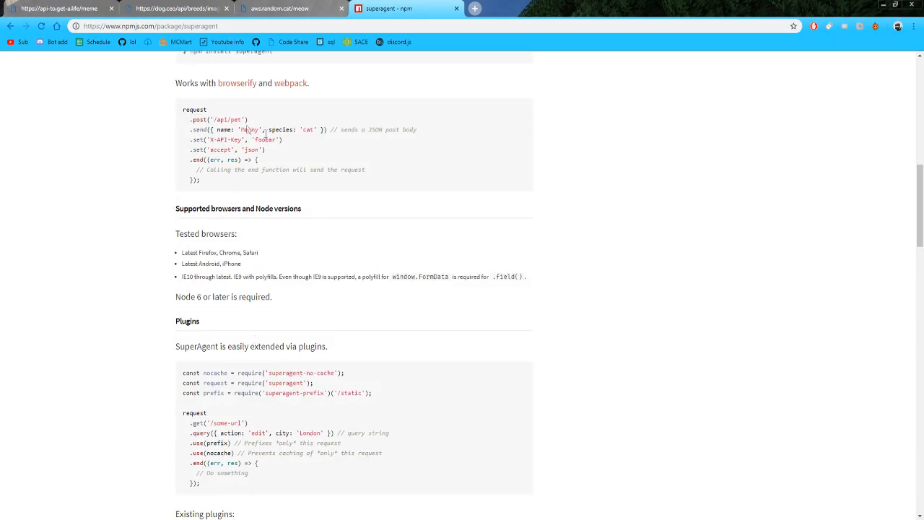
scroll("down", 3)
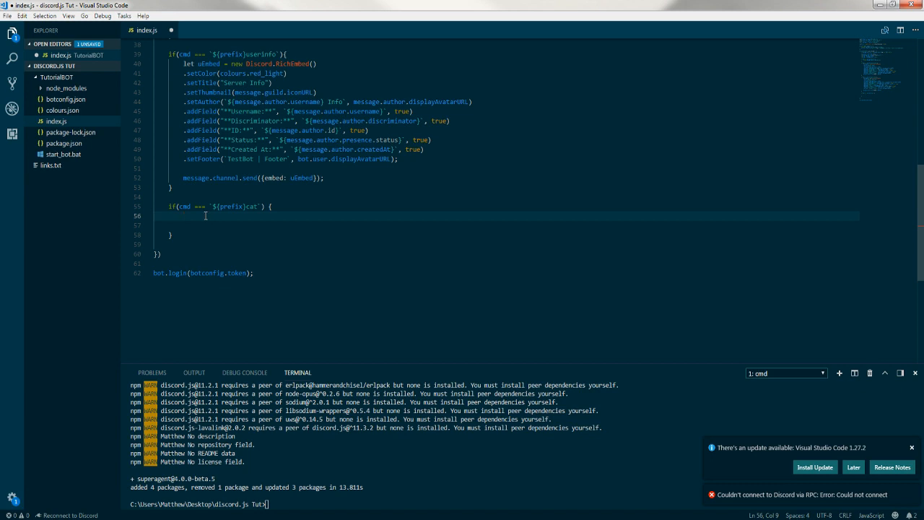
type("le")
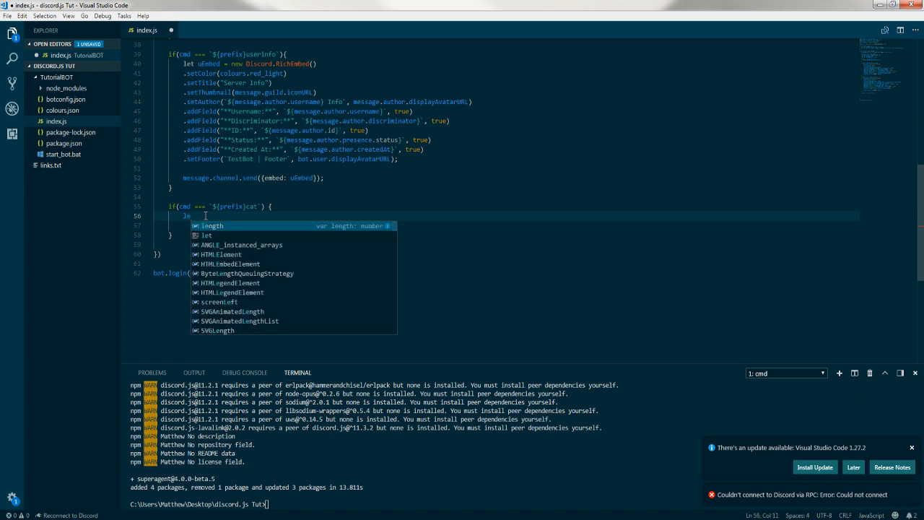
type("m")
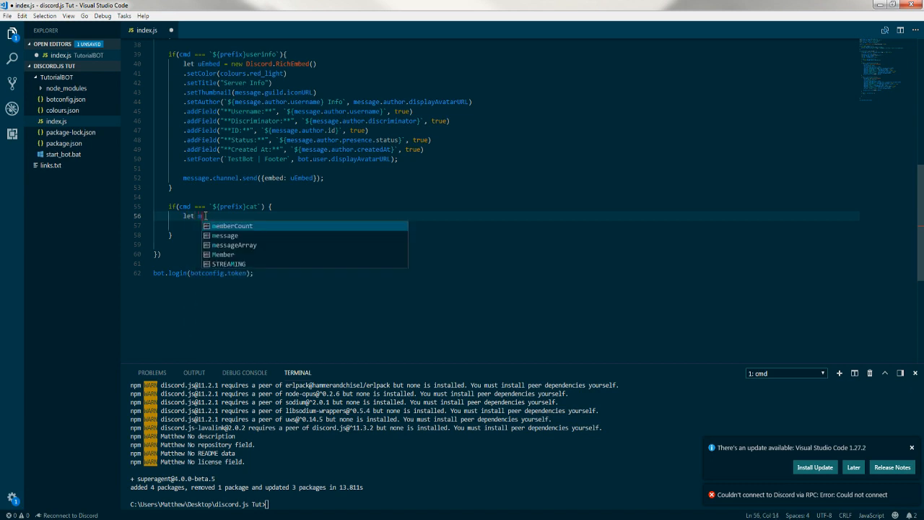
type("sg")
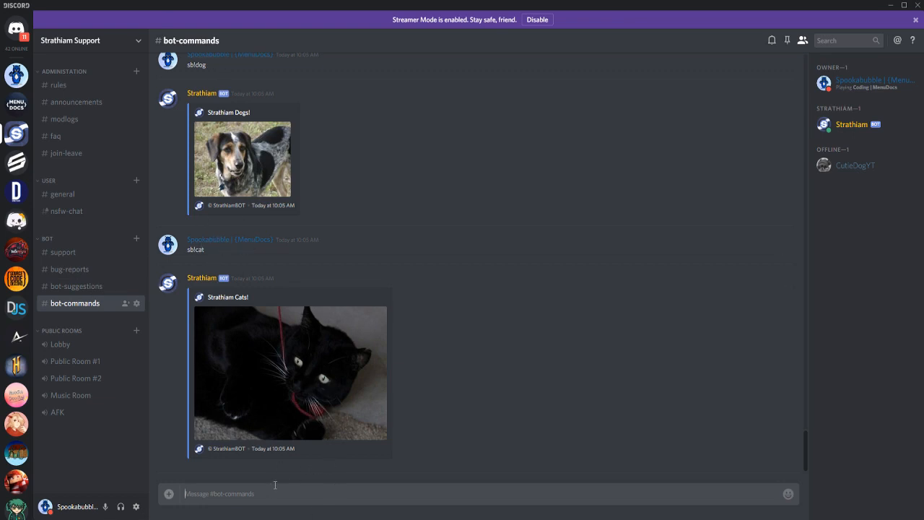
In #staff-bot-testing, send sb!cat and sb!meme and check the bot's image replies.
type("sbl")
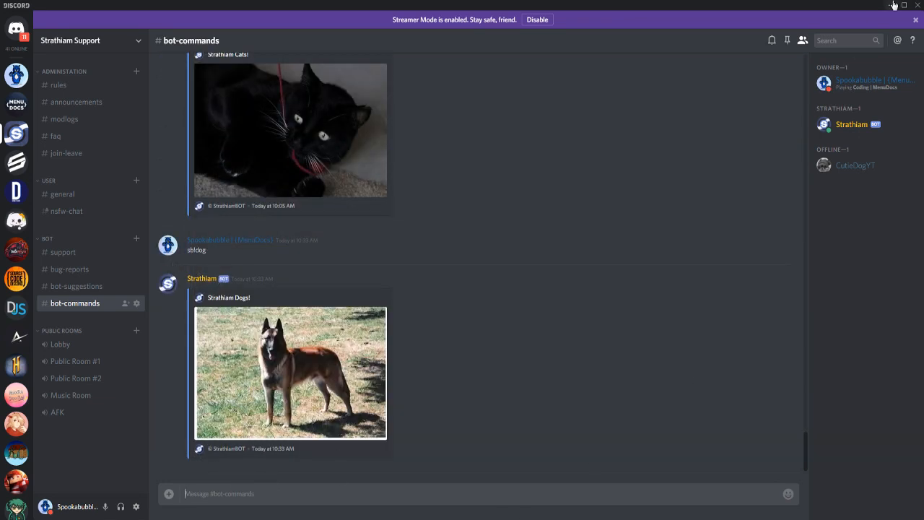
mouse_move(16, 163)
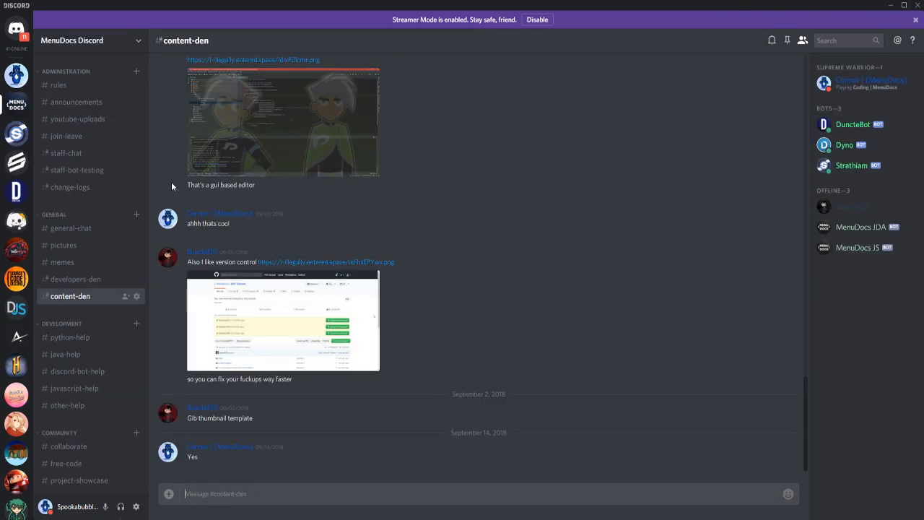
mouse_move(82, 163)
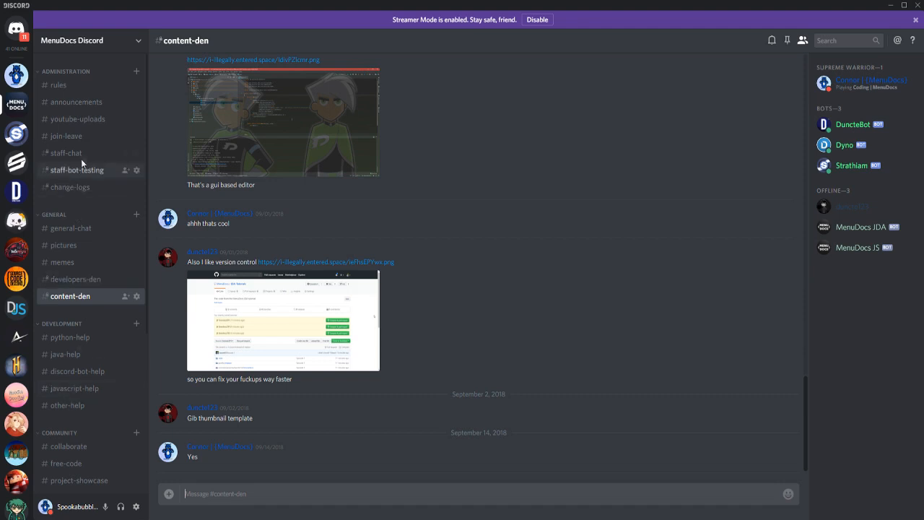
left_click(76, 170)
type("sb!c")
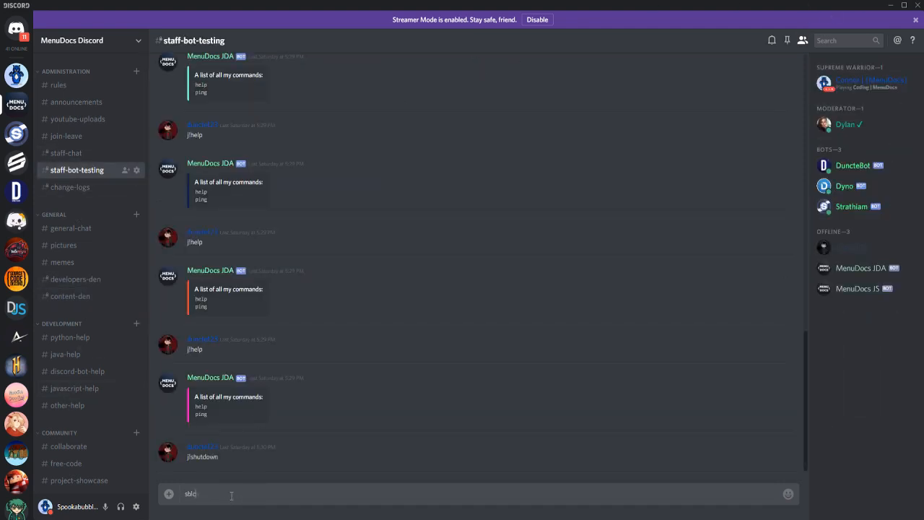
key("enter")
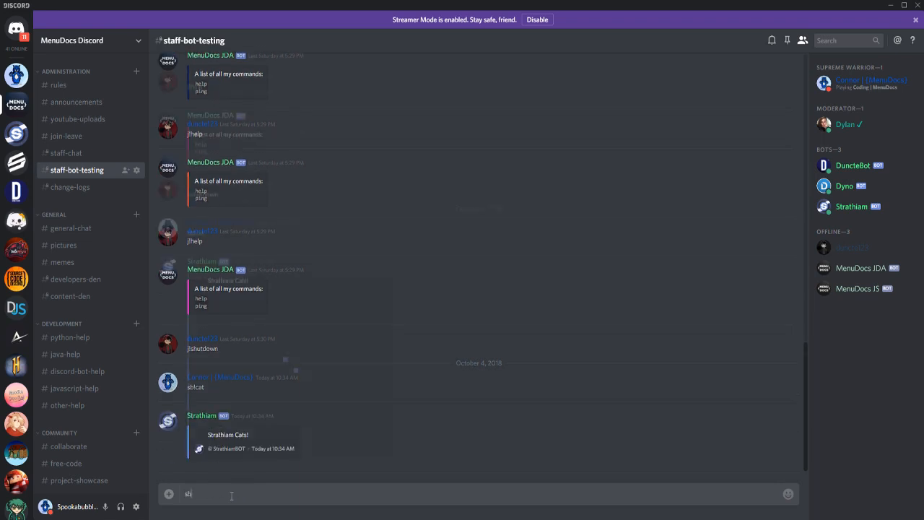
key("enter")
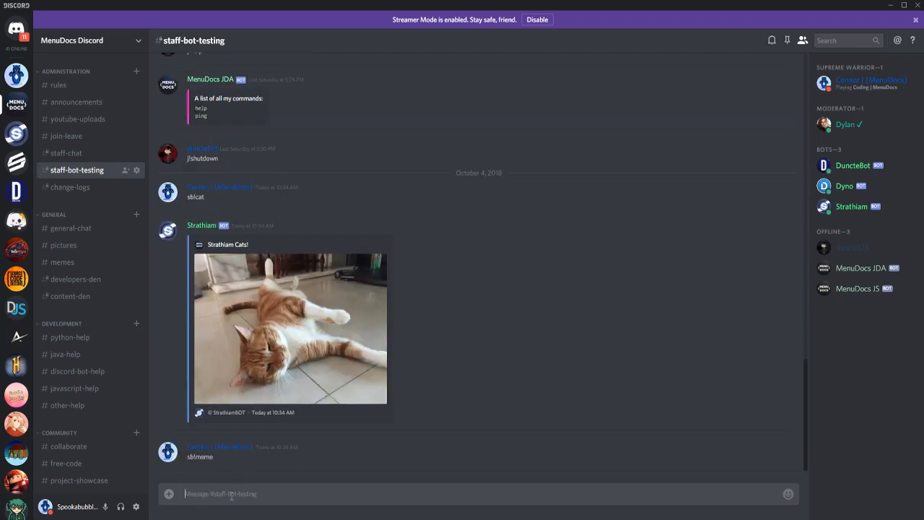
type("sbl")
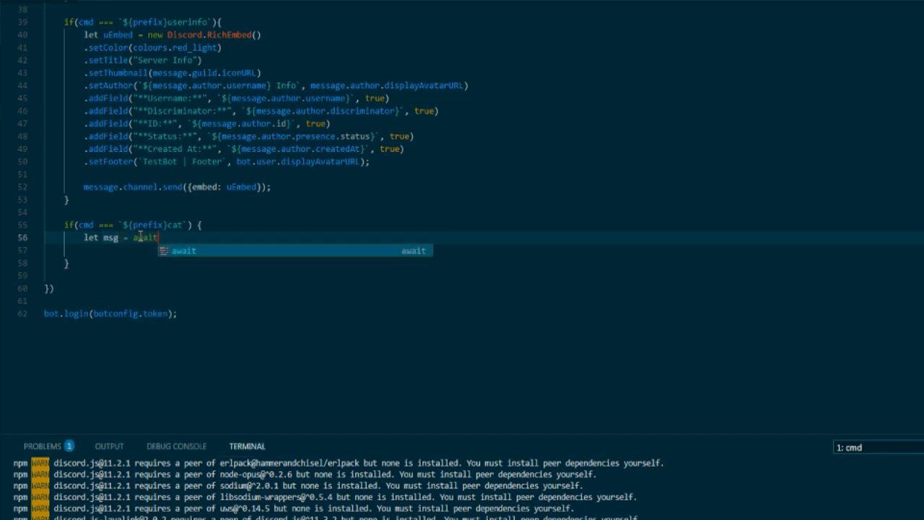
Complete let msg = await message.channel.send("Generating...") and start a let body line below.
type("message.channel.send(")
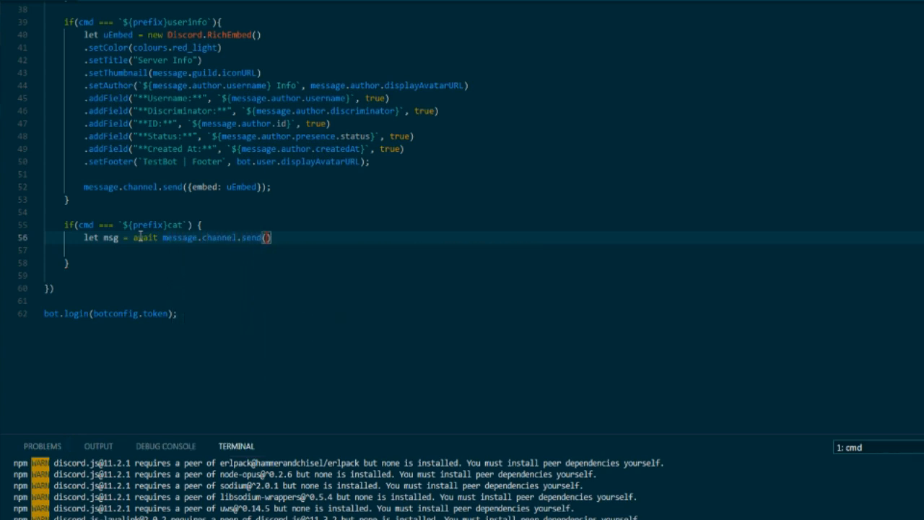
type("\"General")
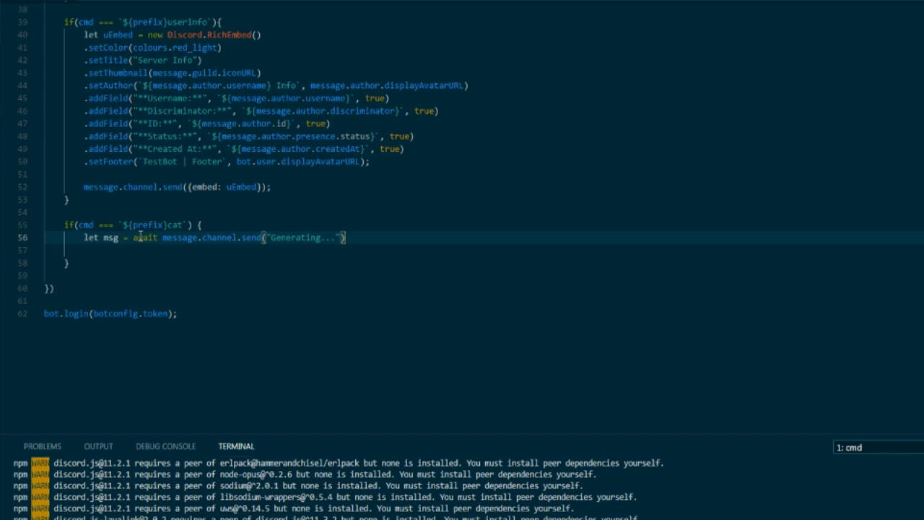
key("Enter")
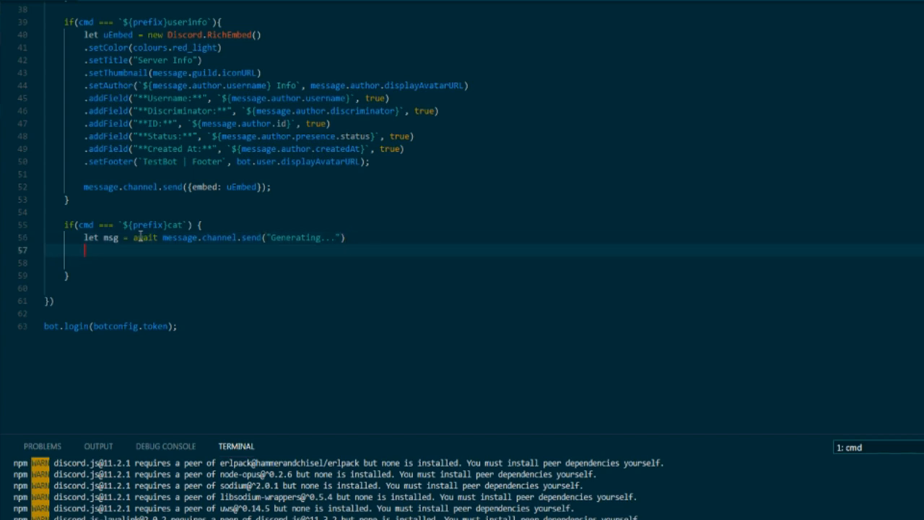
key("Enter")
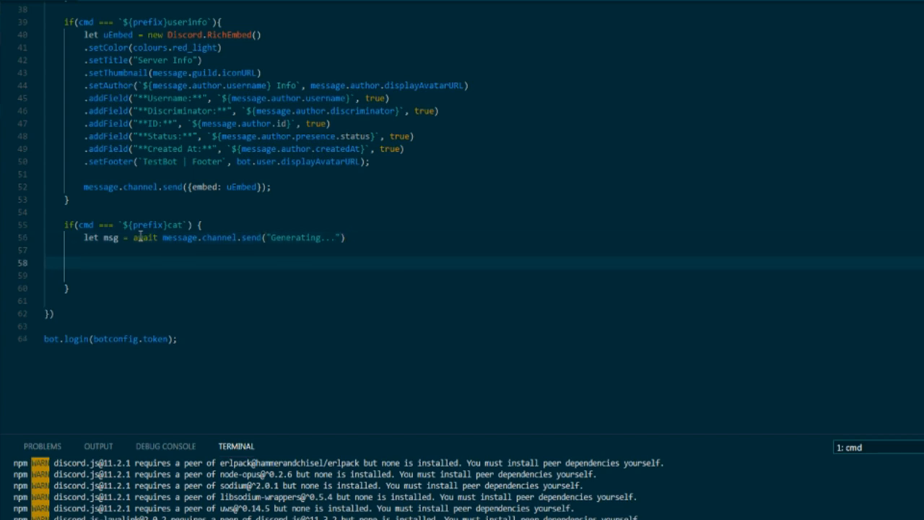
type("let")
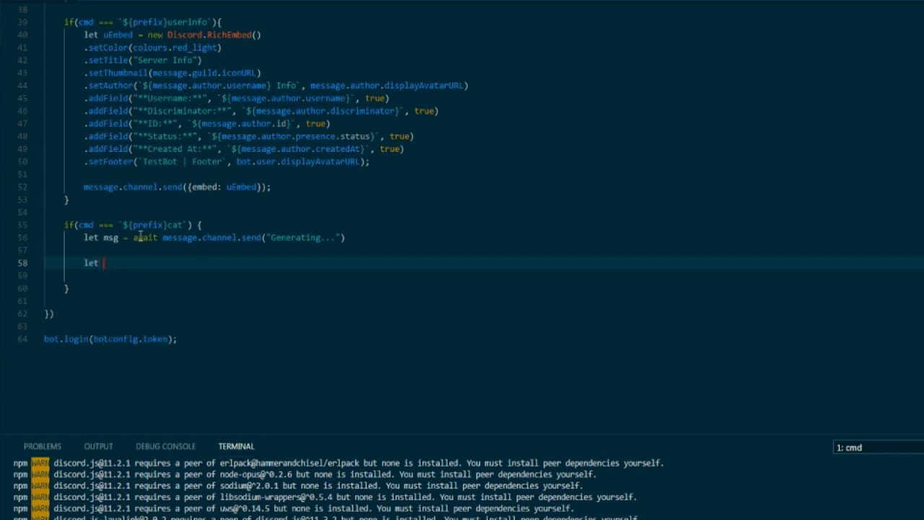
type("body} = await superagent")
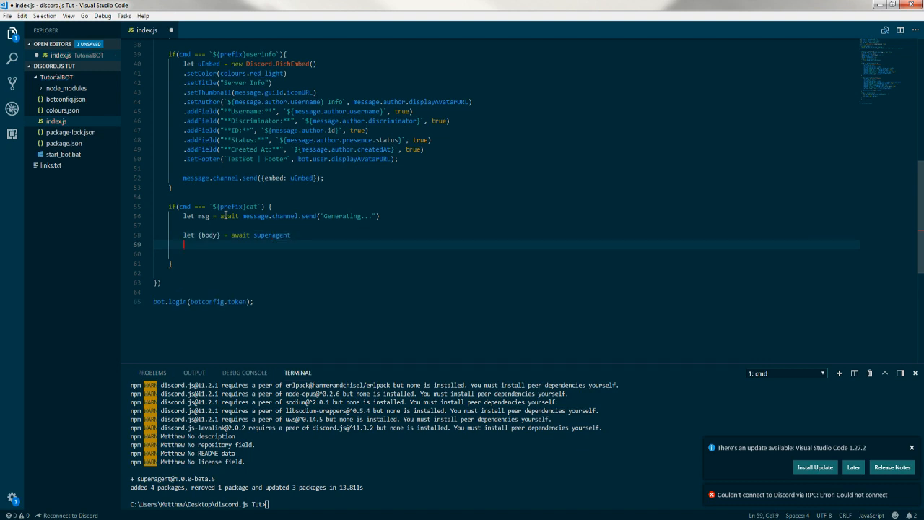
type("//console")
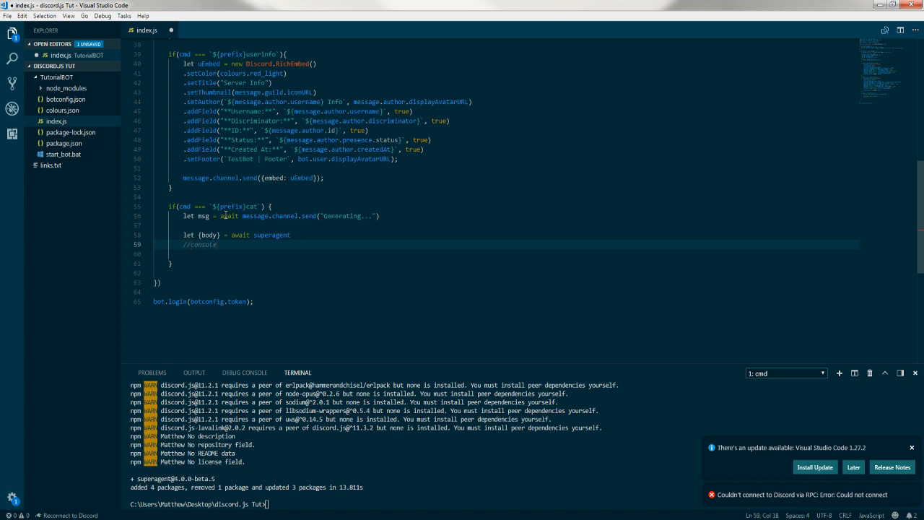
type("console.log")
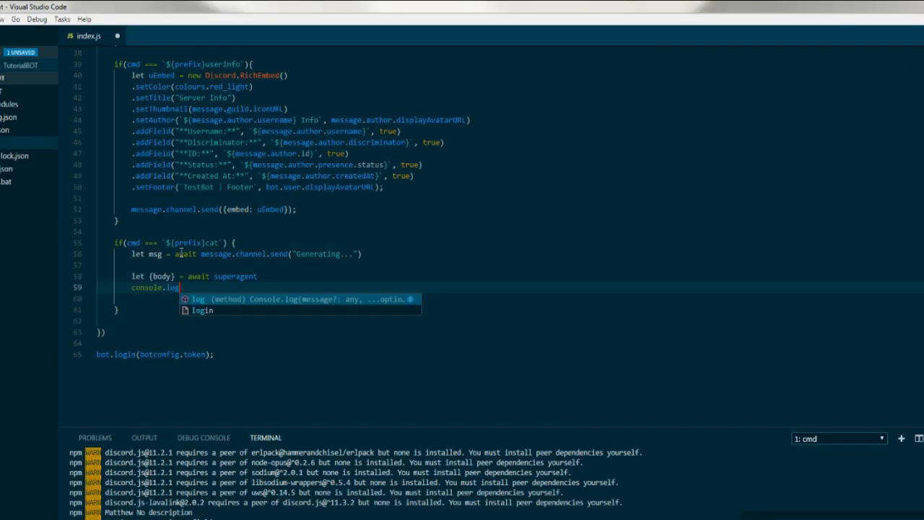
key("Enter")
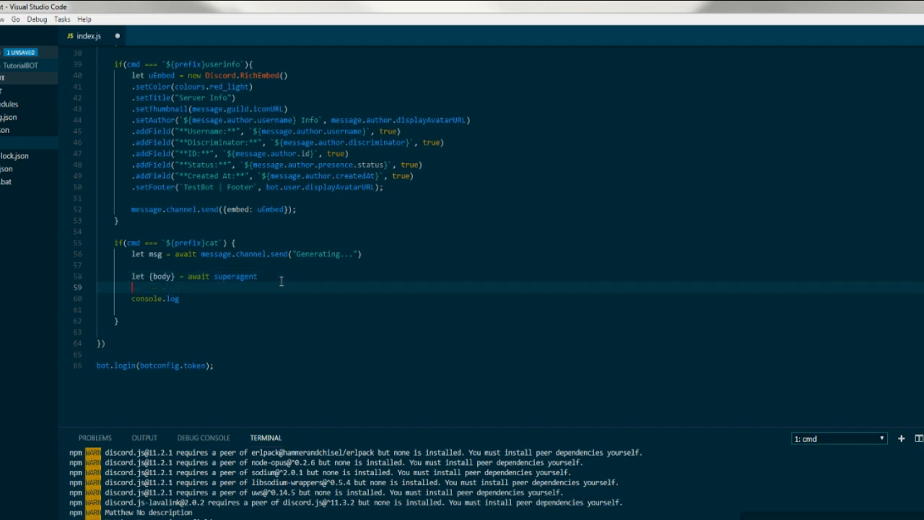
type(".get('")
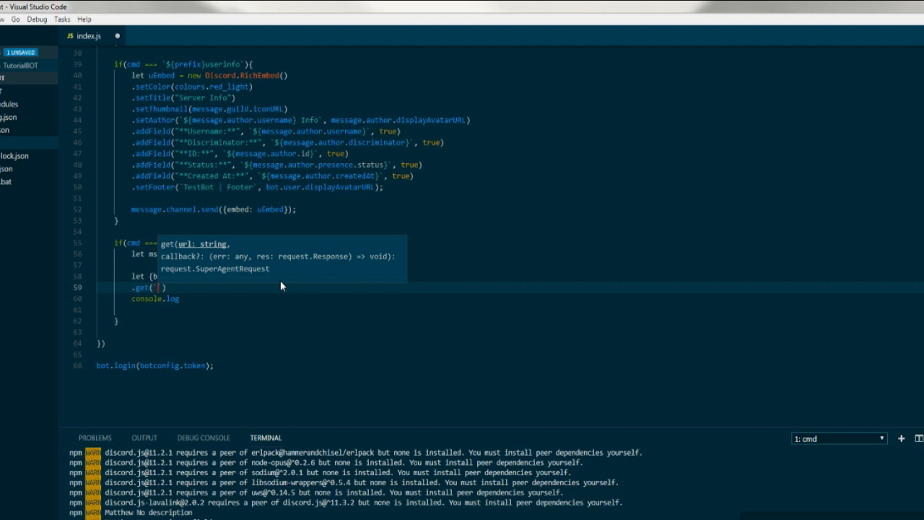
type("http://aws.random.cat/meow")
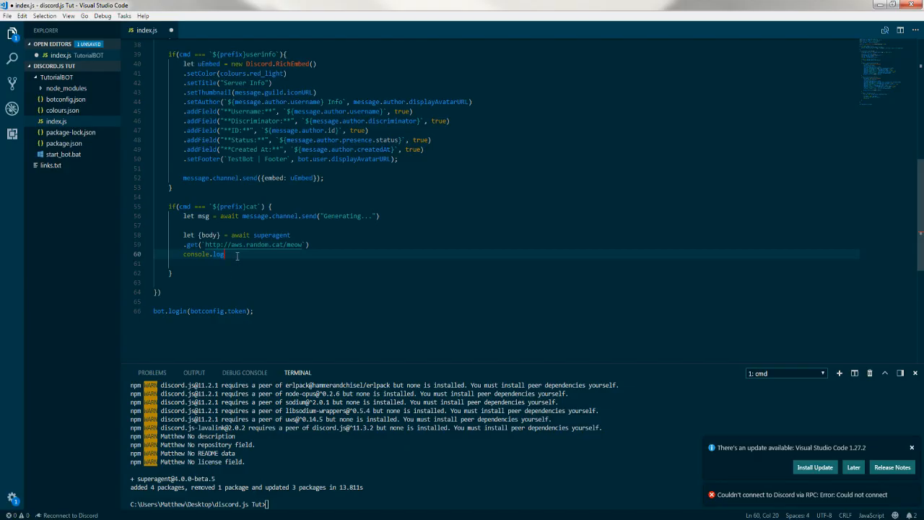
type("(body")
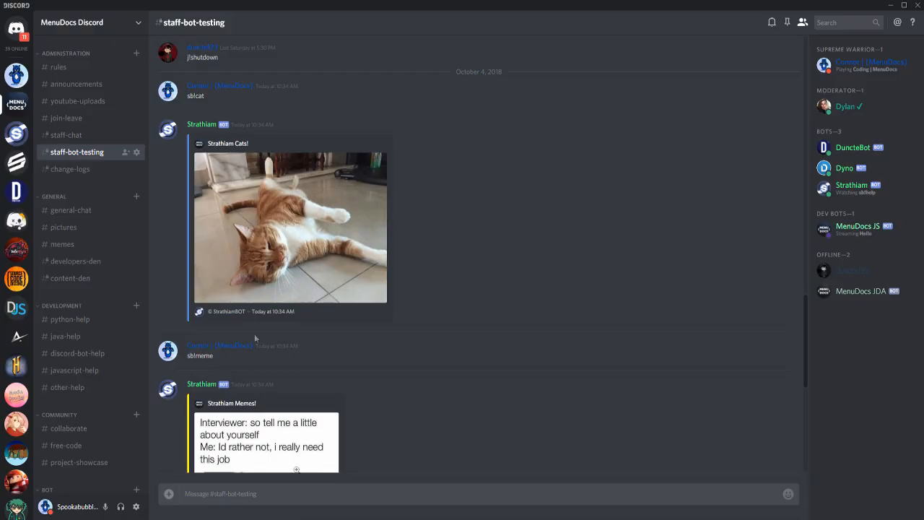
mouse_move(871, 188)
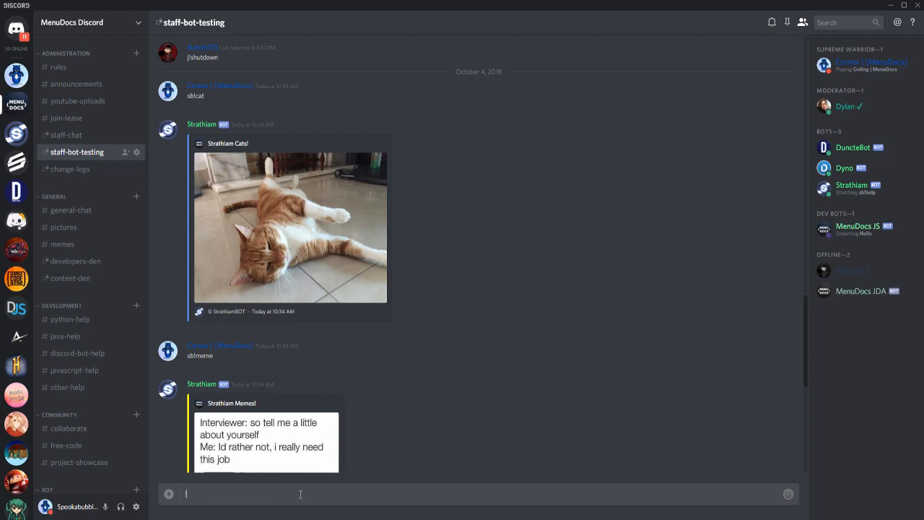
Scroll #staff-bot-testing to check the !cat Generating... reply and logged image URL.
scroll("down", 3)
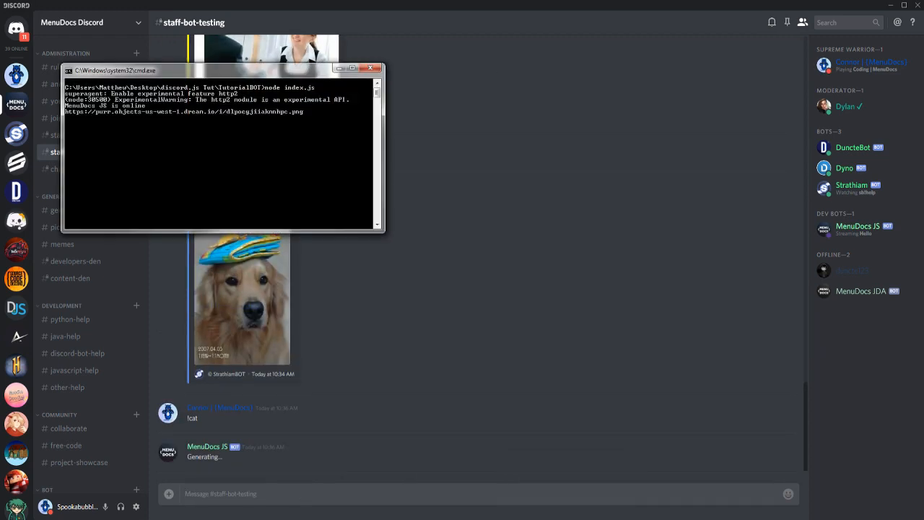
mouse_move(395, 248)
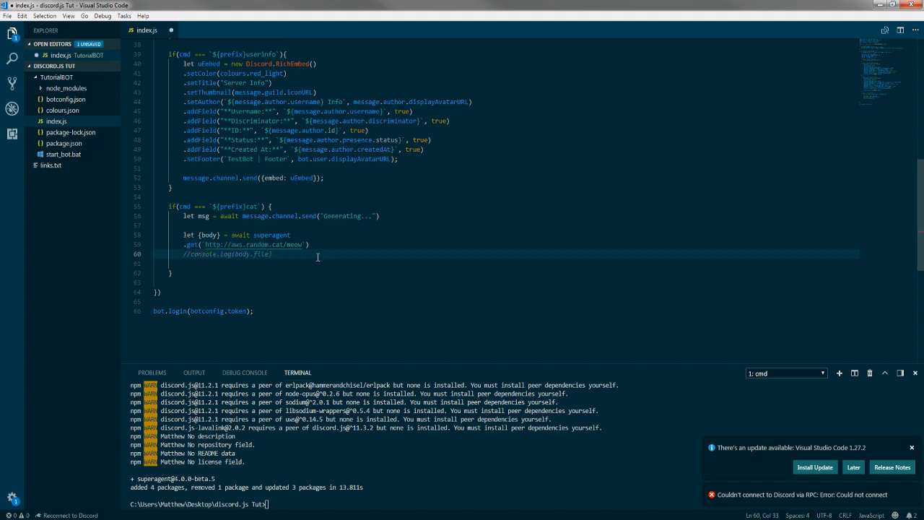
Below the commented log, add if(!body) return message.channel.send("I broke! Try again.").
key("Enter")
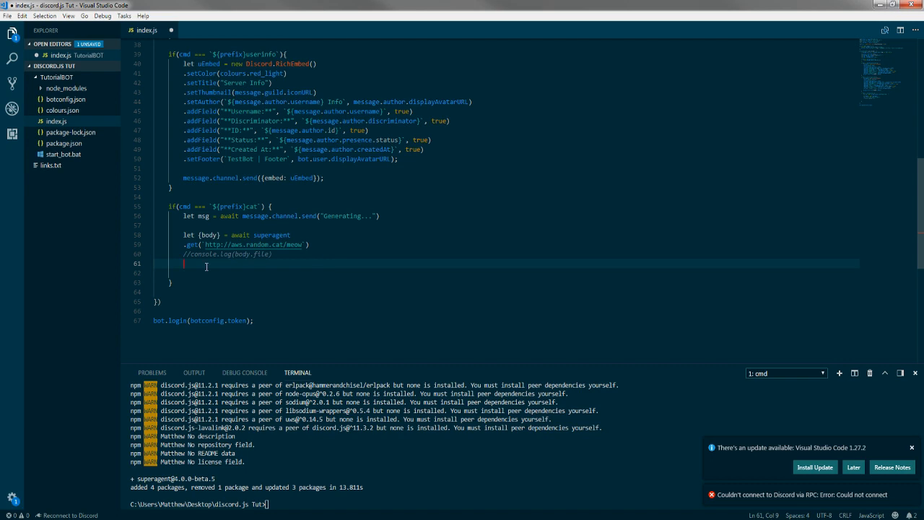
type("if(!{")
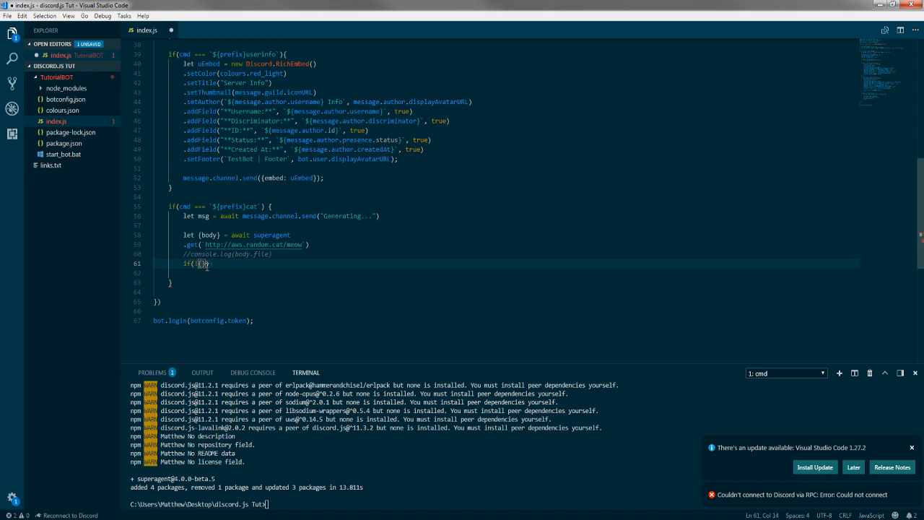
type("body")
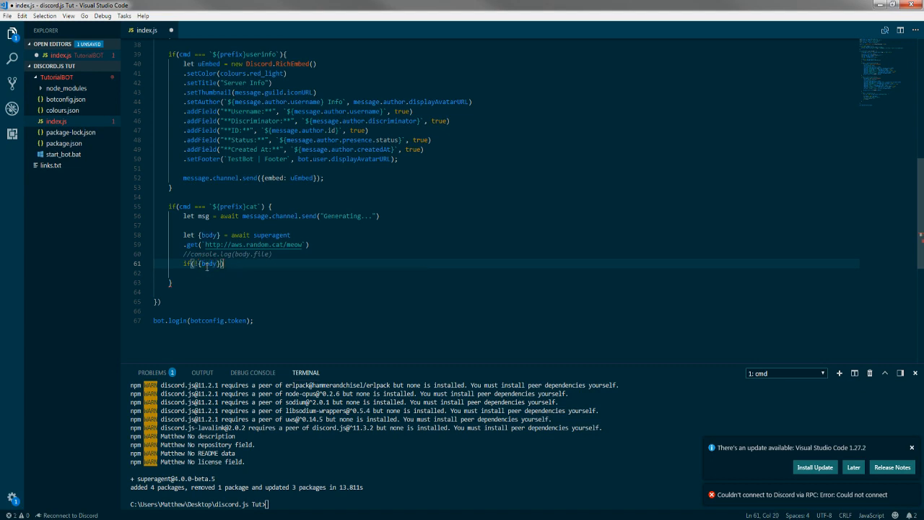
type("return message.channel.send")
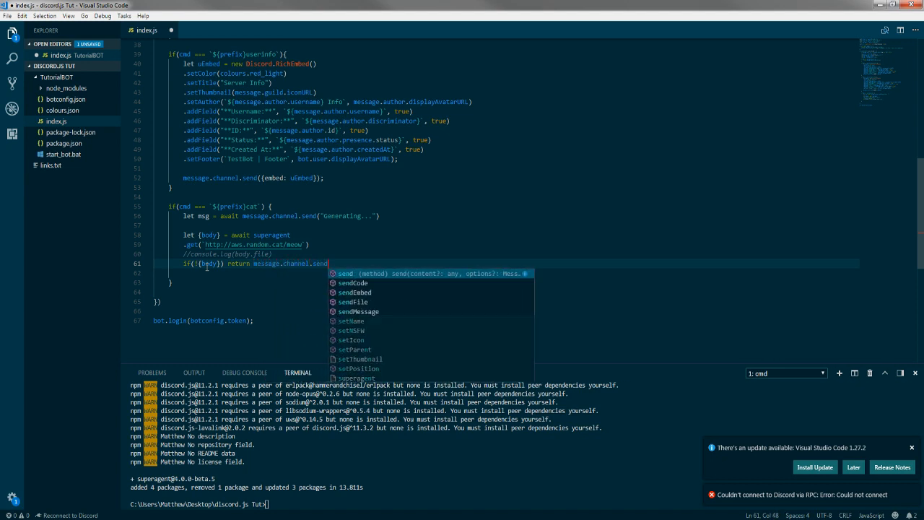
type("\"I brok\")")
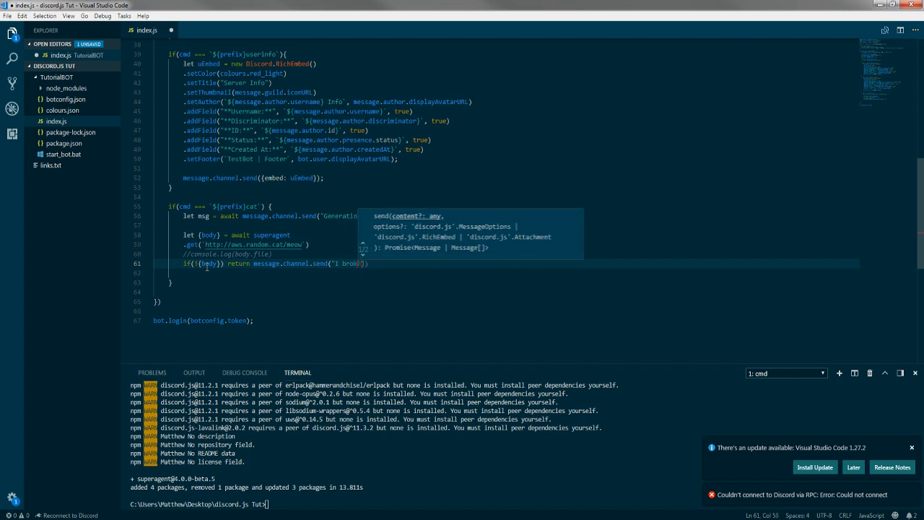
type("Trey")
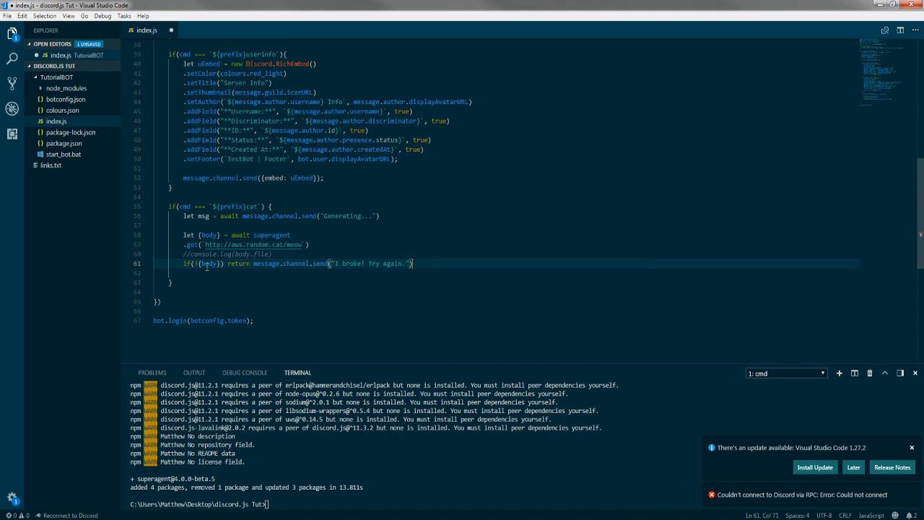
type("v")
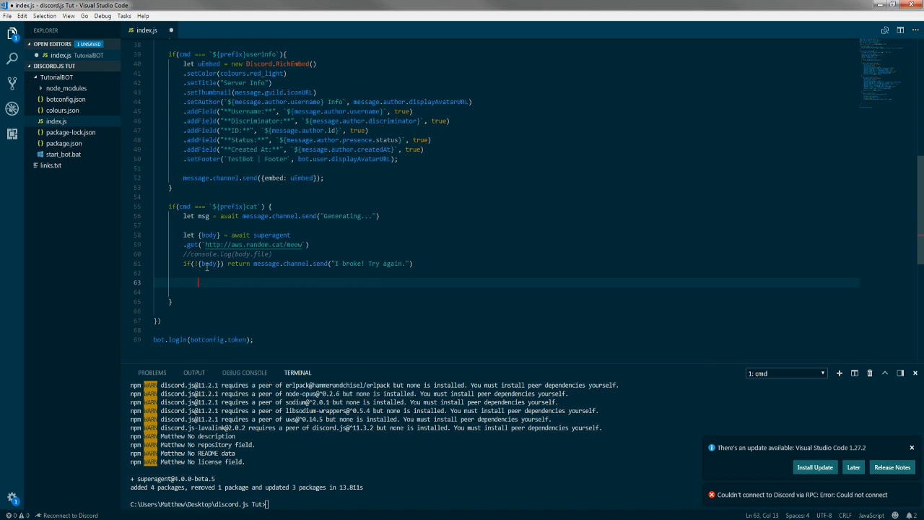
Declare let cEmbed = new Discord.RichEmbed() with .setColor(colours.cyan).
type("let s")
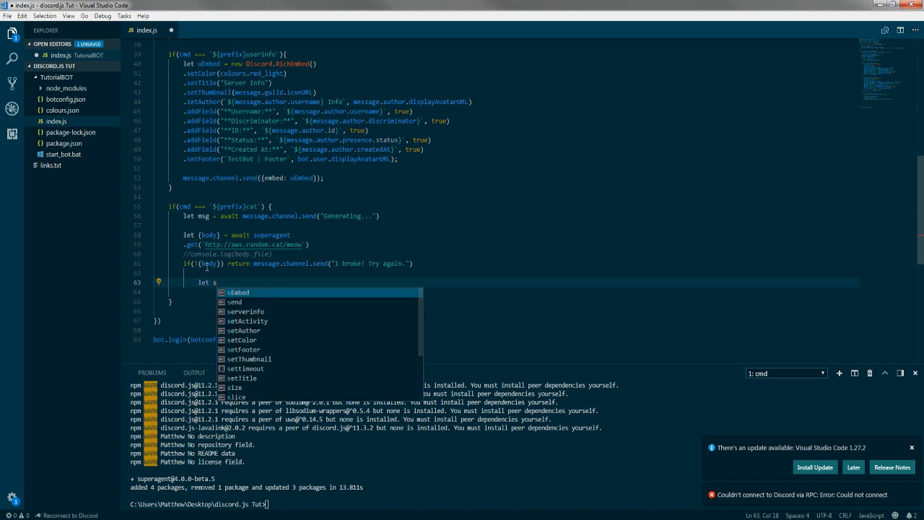
type("Embed")
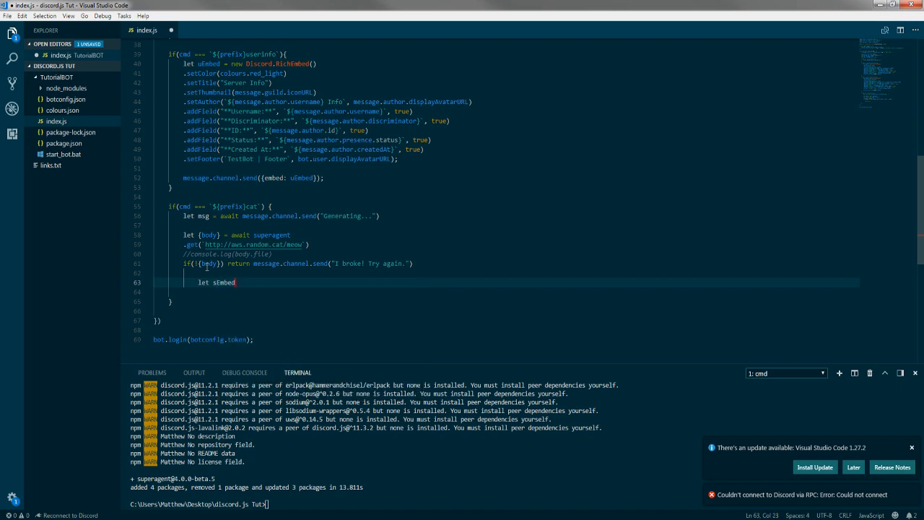
key("BackSpace")
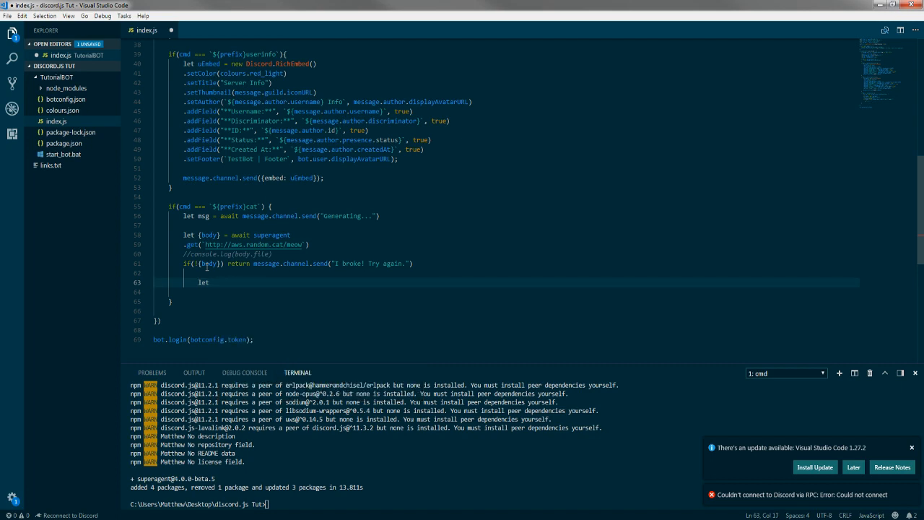
type("cEmbe")
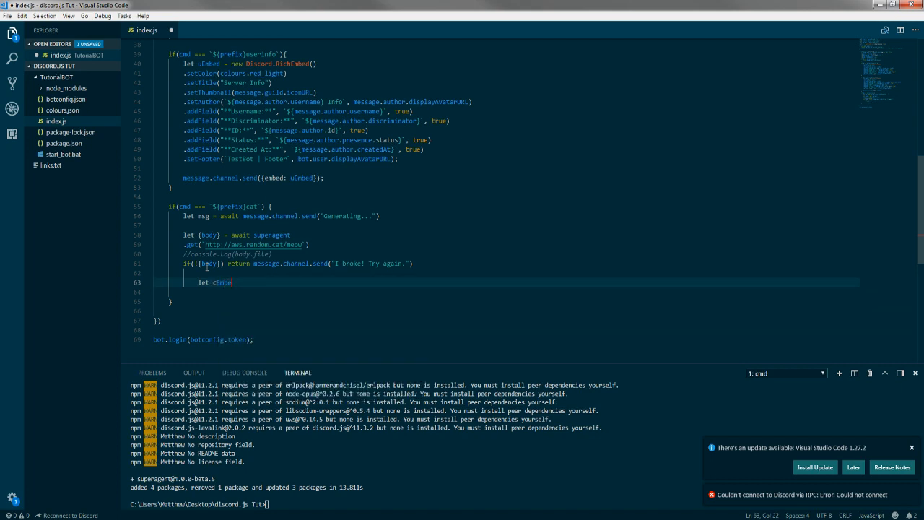
type("=")
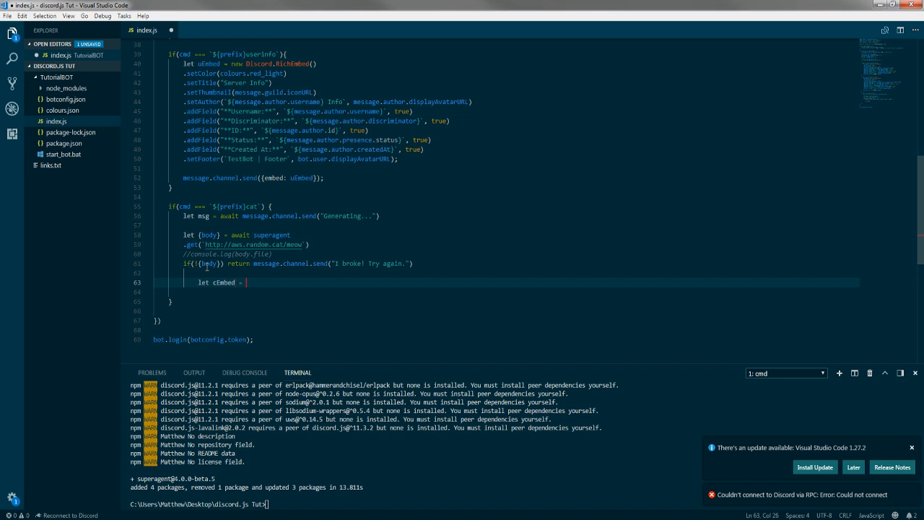
type("new Discord.RichEmbed(")
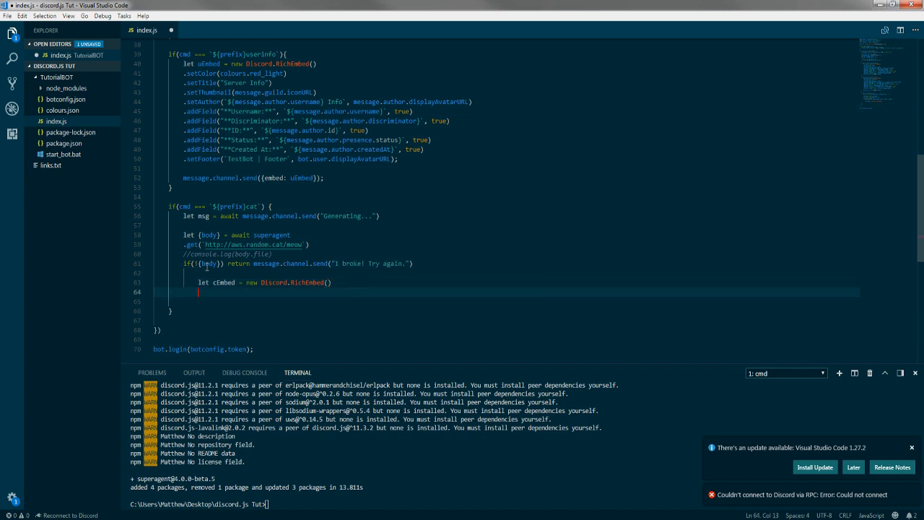
type(".setColour")
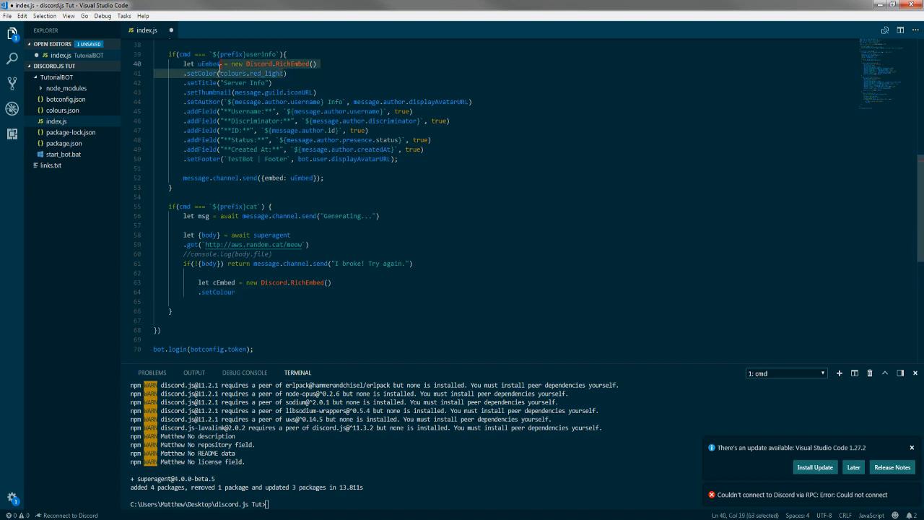
left_click(238, 292)
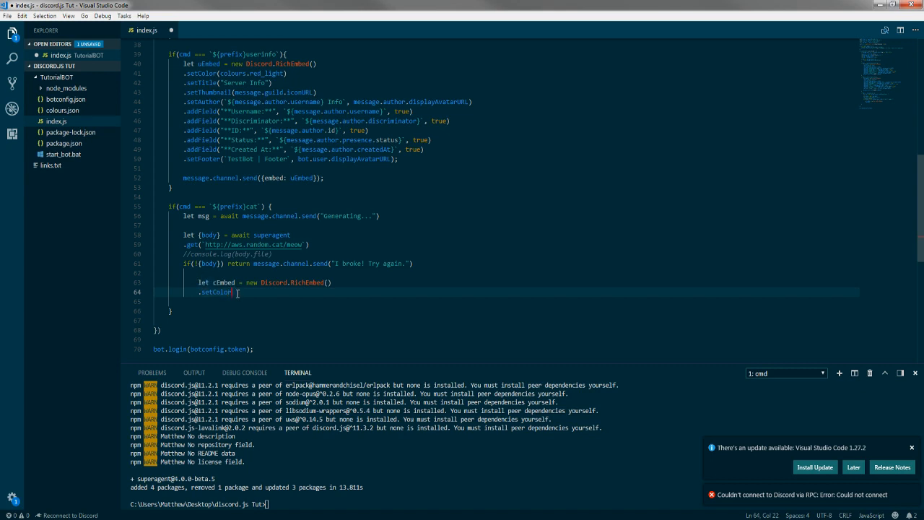
type("(")
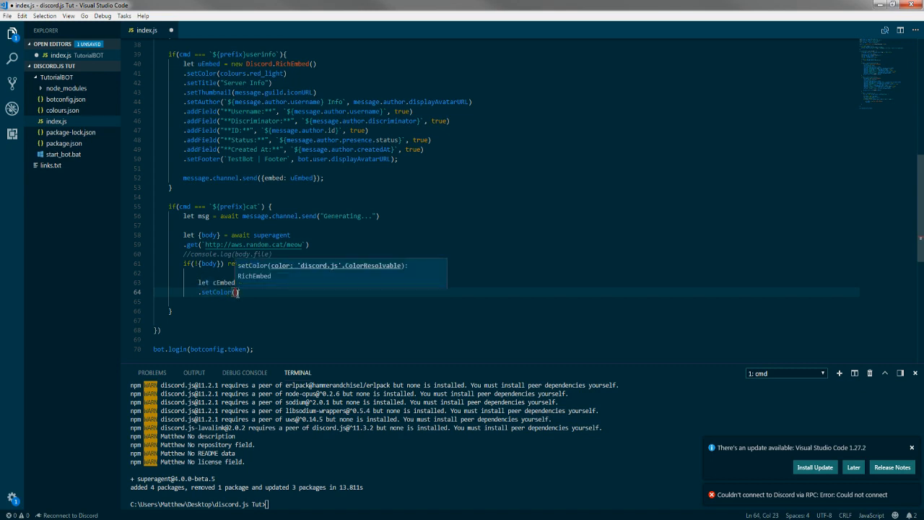
type("colour")
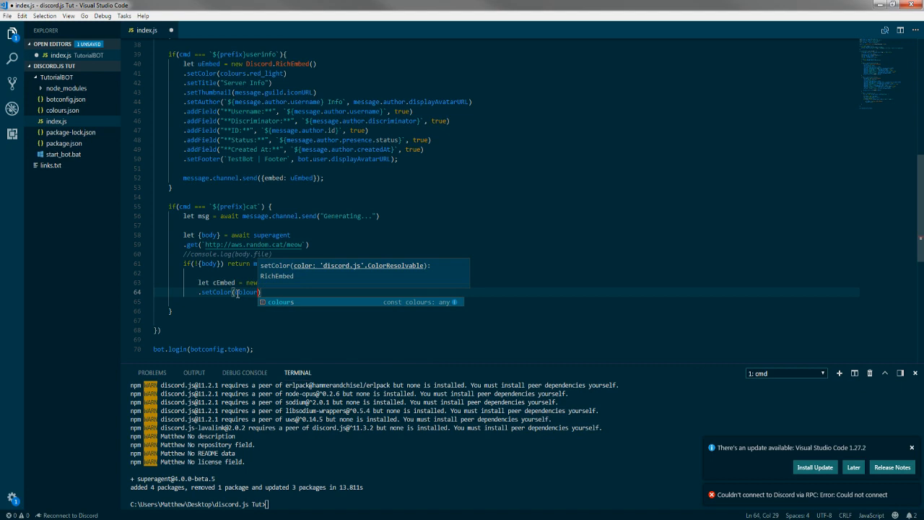
type("colours.cyan")
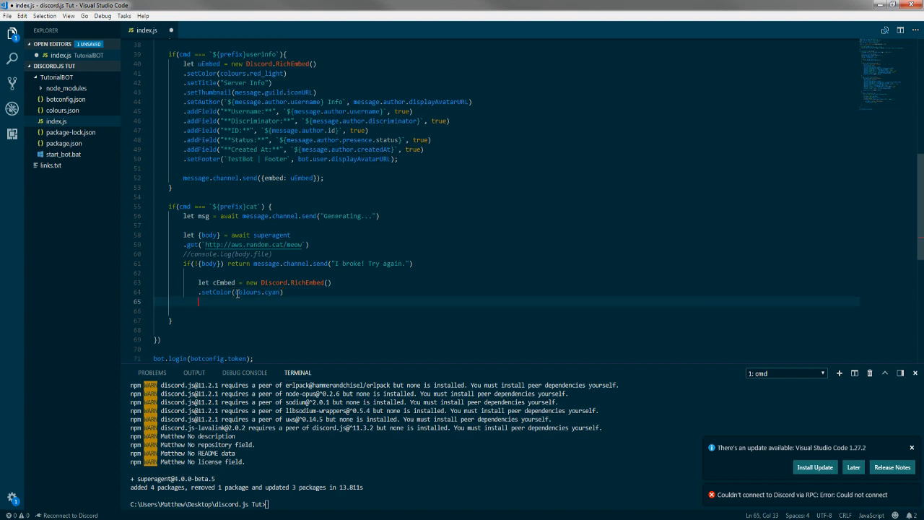
Chain .setAuthor(`TestBot CATS!`, message.guild.iconURL) onto cEmbed.
type(".setAuthor")
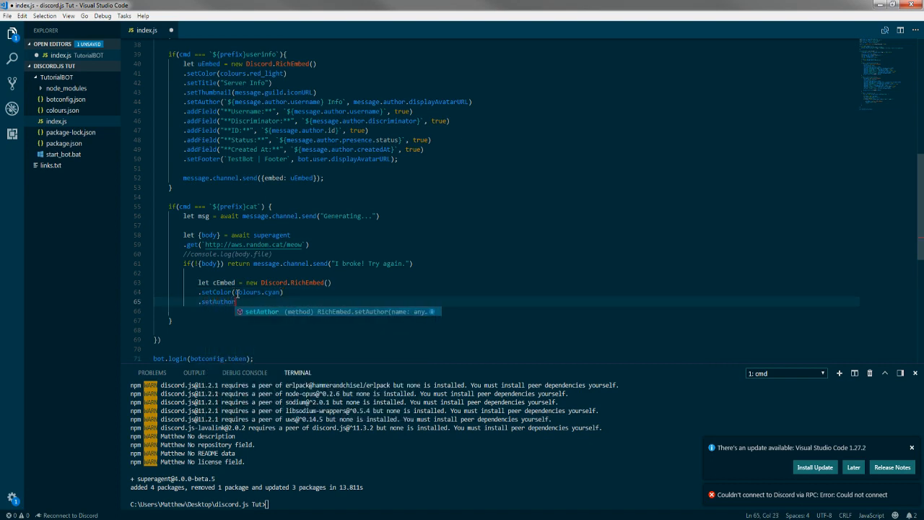
type("(")
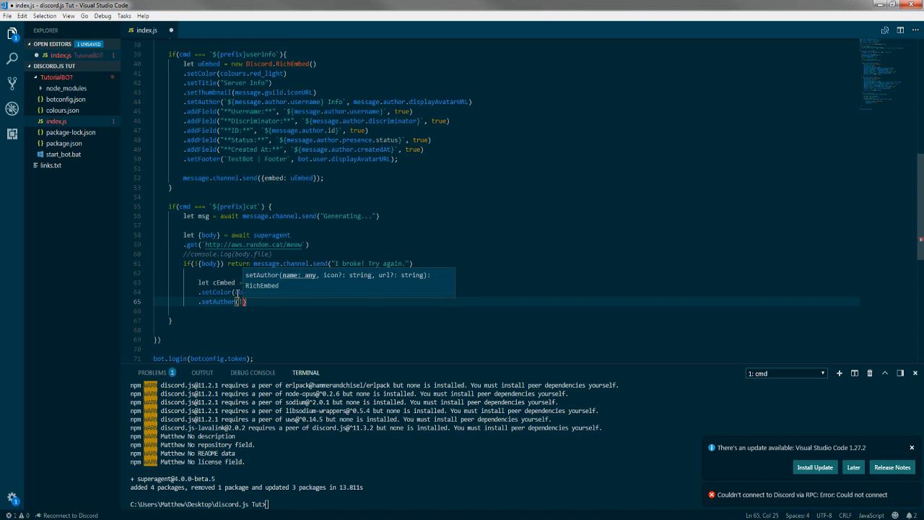
type("\"TestBot CATS!\", message.")
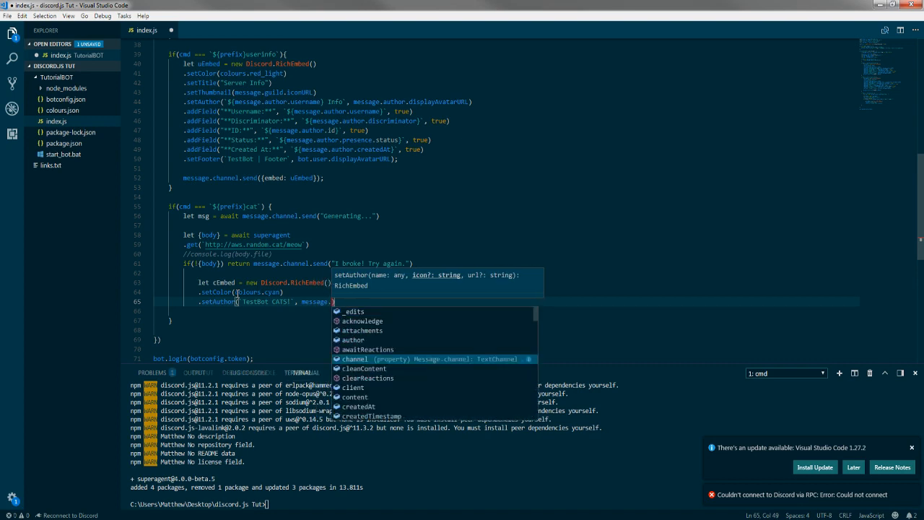
type("guild.")
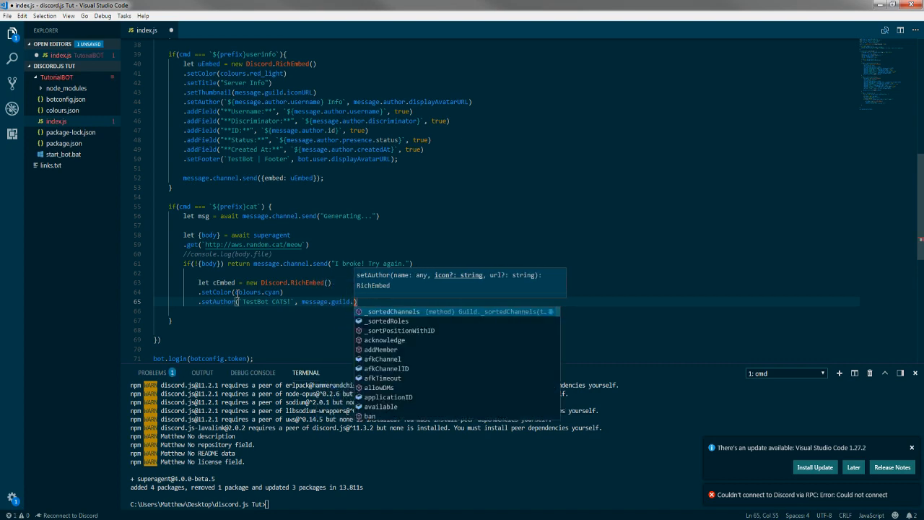
type("iconURL")
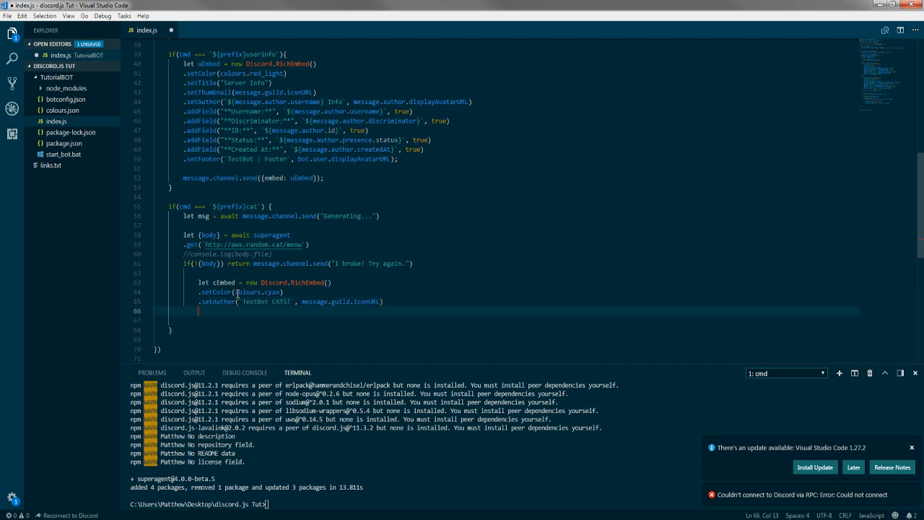
Chain .setImage(body.file), .setTimestamp() and .setFooter(`TEST BOT`, bot.user.displayAvatarURL) onto cEmbed.
type(".setImage(")
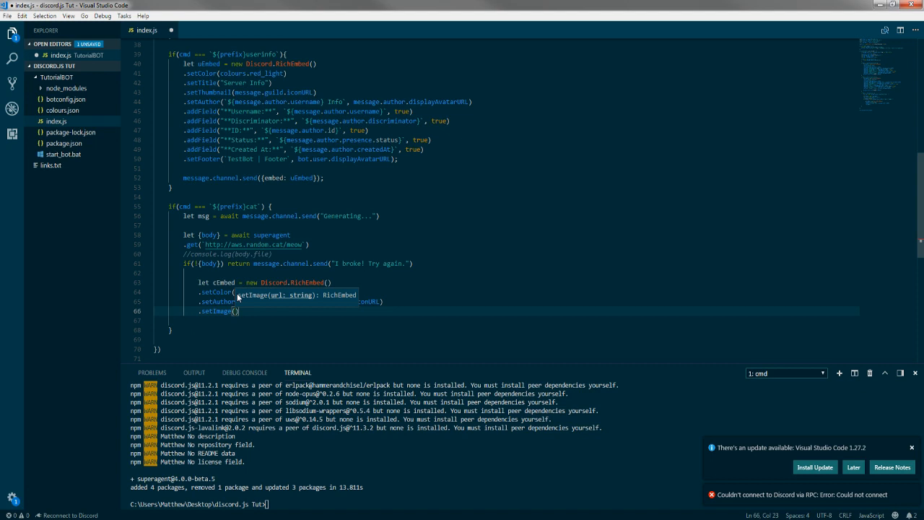
type("body.file")
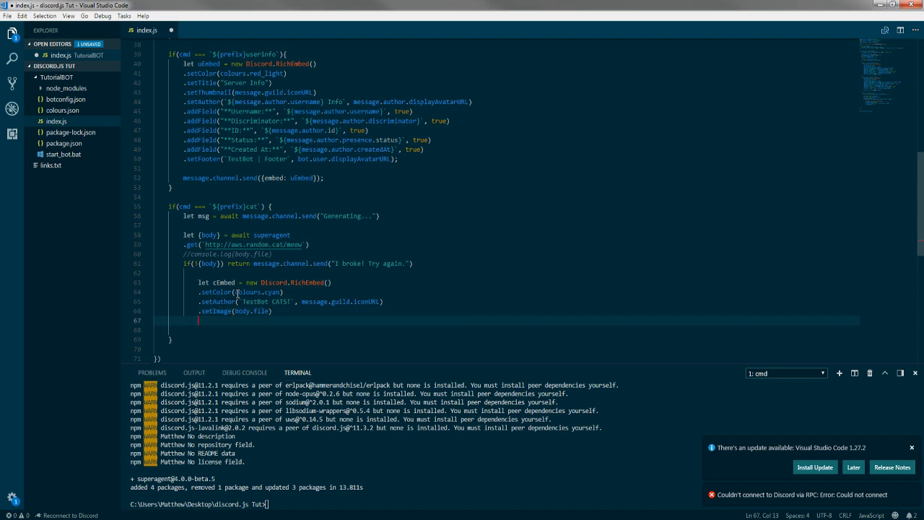
type(".setTimestamp(")
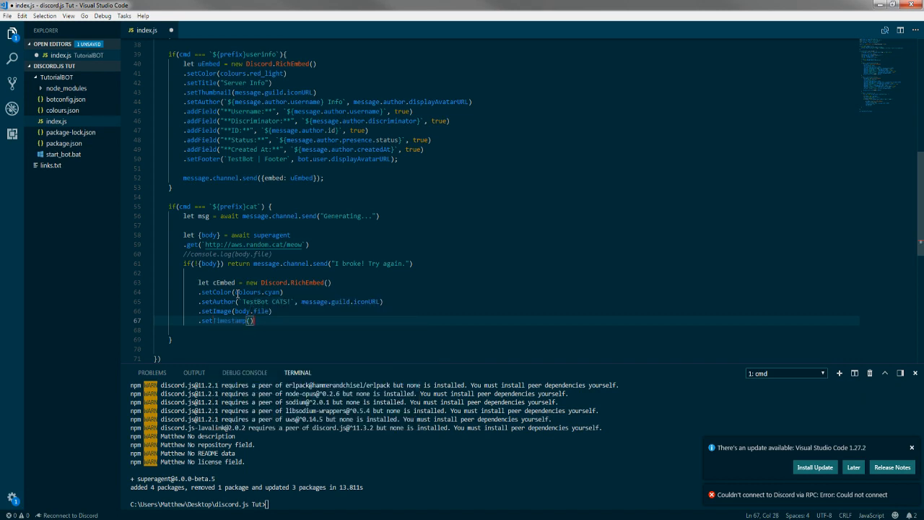
type(".setFooter(")
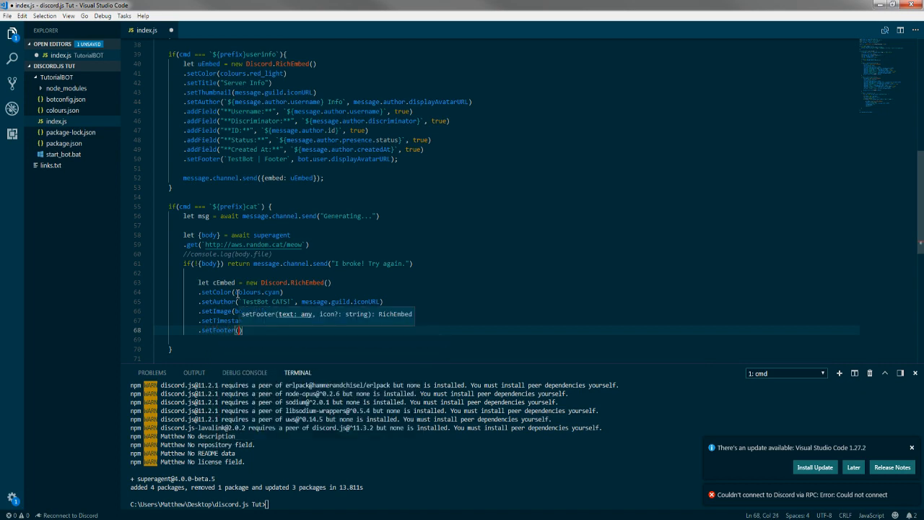
type("TF")
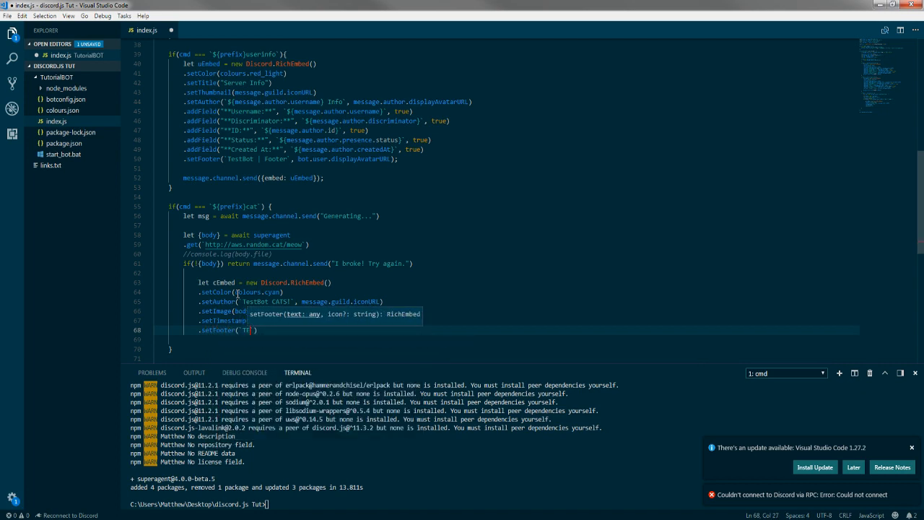
type("EST BOT")
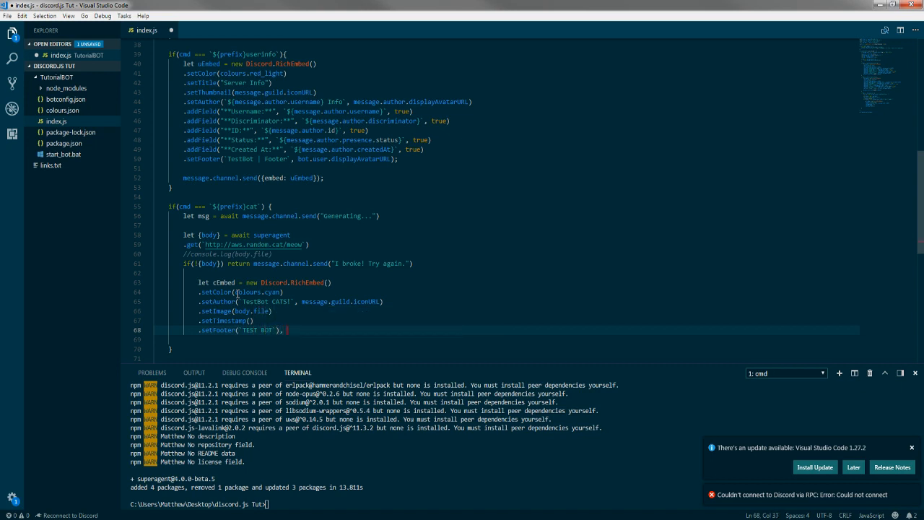
type("bot.user.displayAvatarURL")
type("message.channel.send({embed: cEmbed")
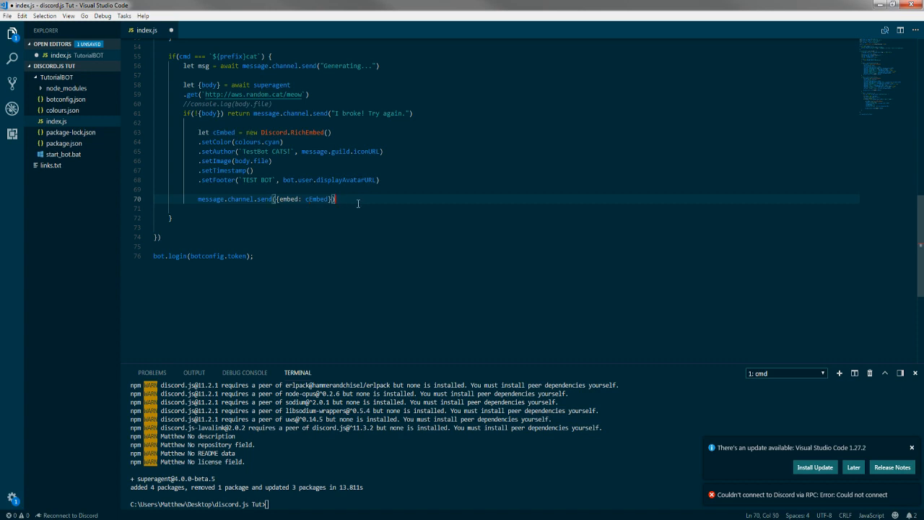
Add msg.delete(); after the cat embed send to remove the Generating message.
type("msg.delete")
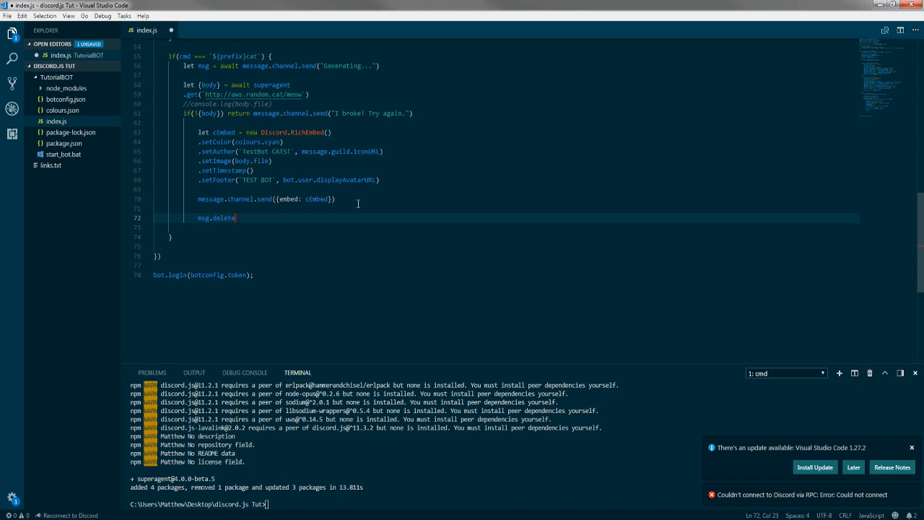
type("();")
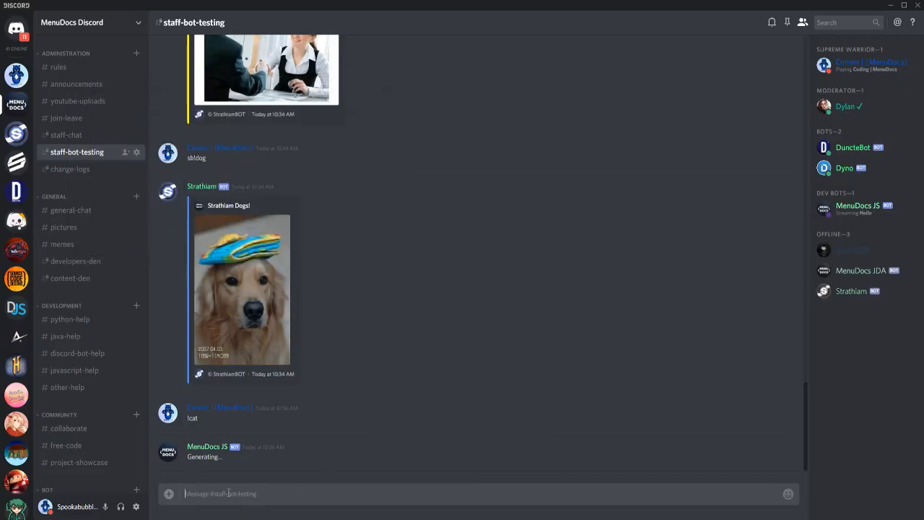
Send !cat in staff-bot-testing and scroll down to the TestBot CATS! embed reply.
type("!cat")
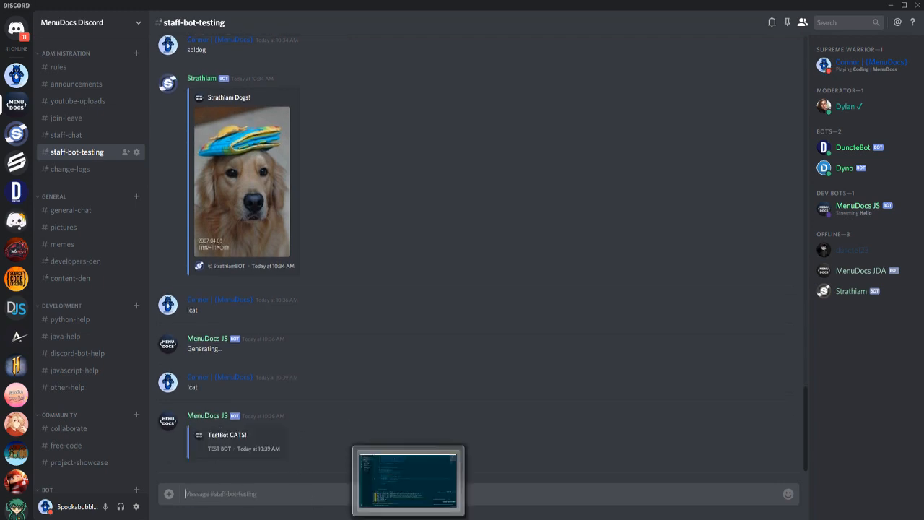
scroll("down", 3)
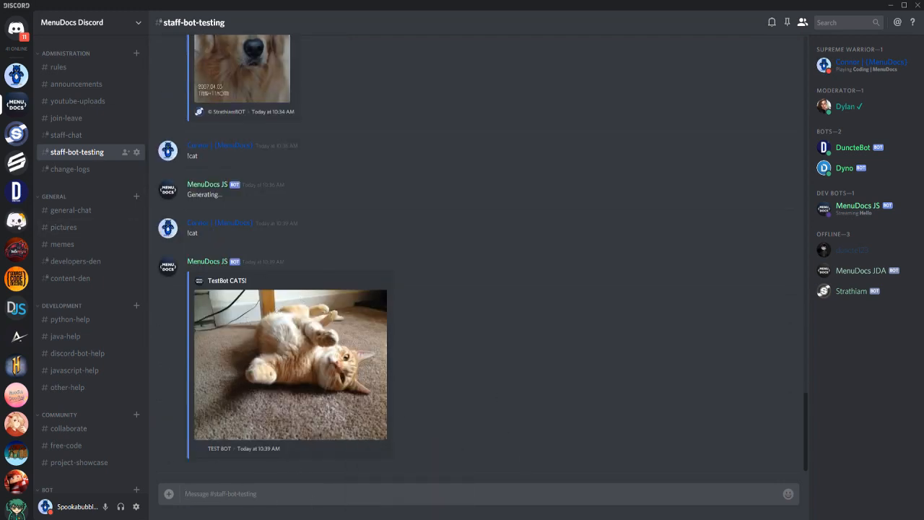
mouse_move(313, 455)
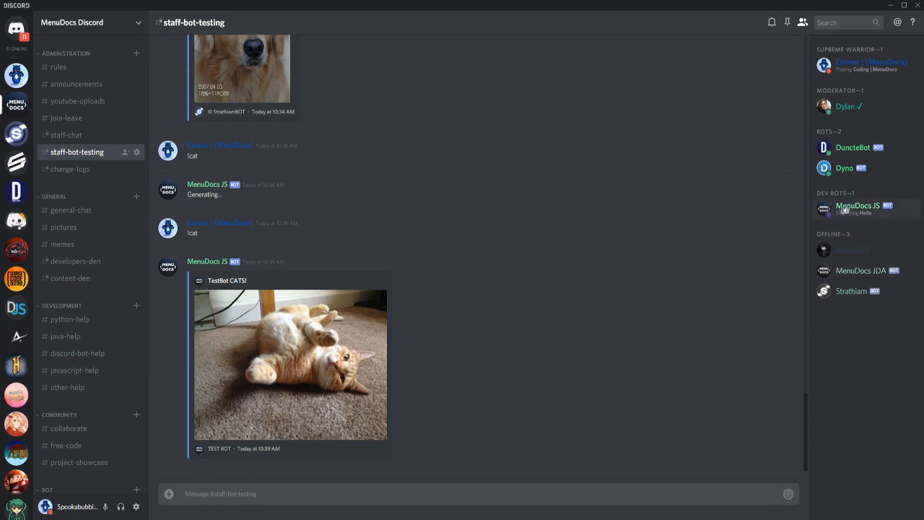
mouse_move(649, 413)
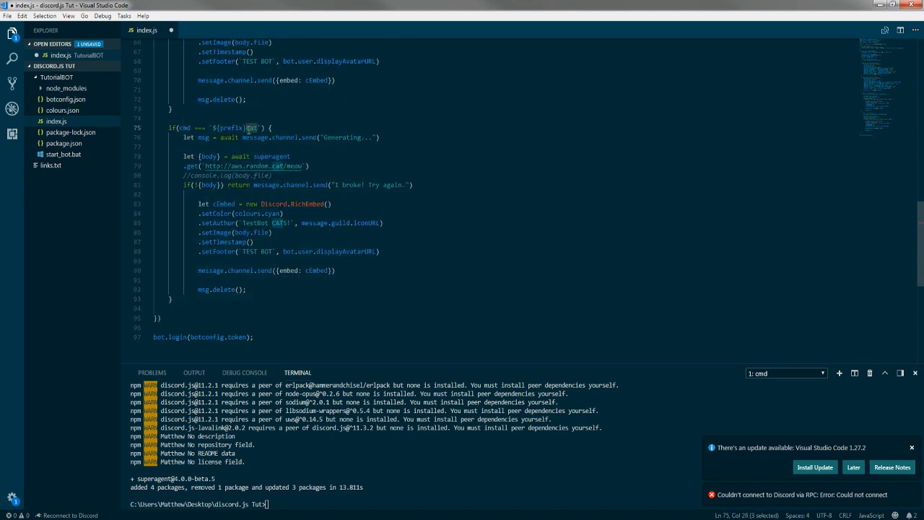
type("dog")
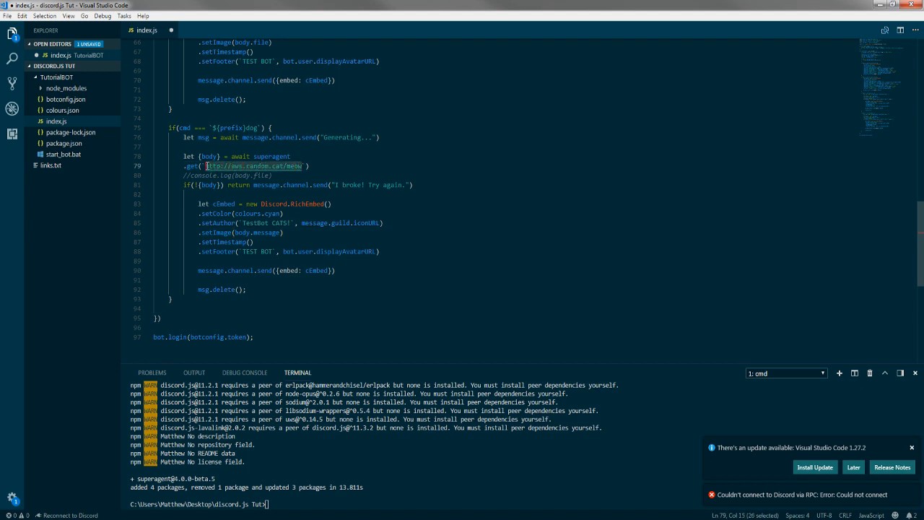
type("https://dog.ceo/api/breeds/image/random')")
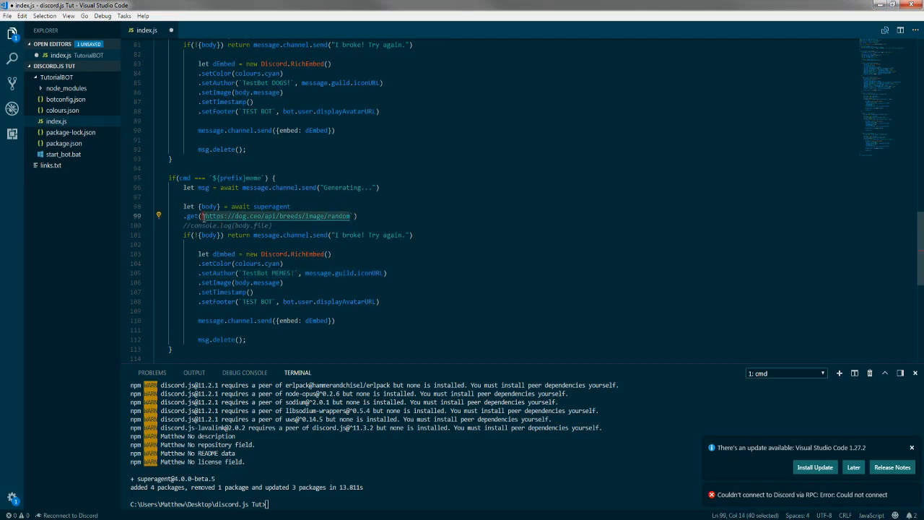
type("https://api-to.get-a.life/meme`)")
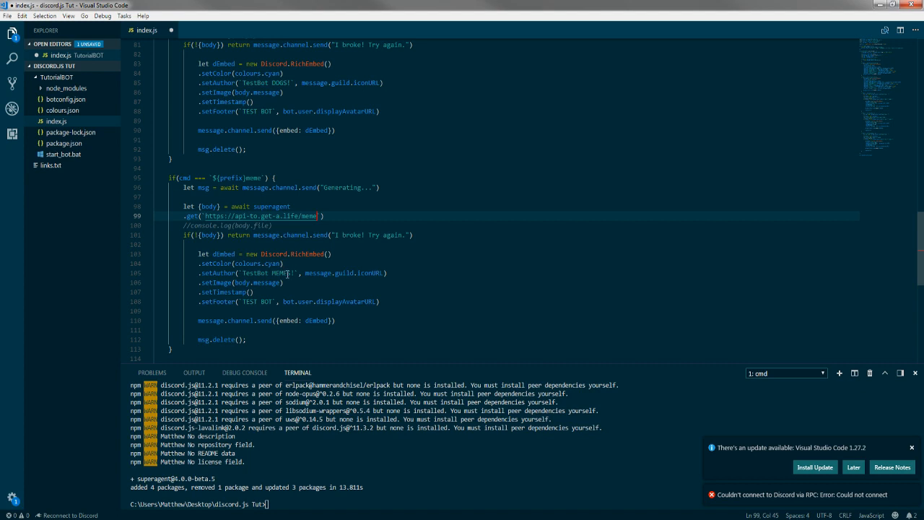
double_click(262, 272)
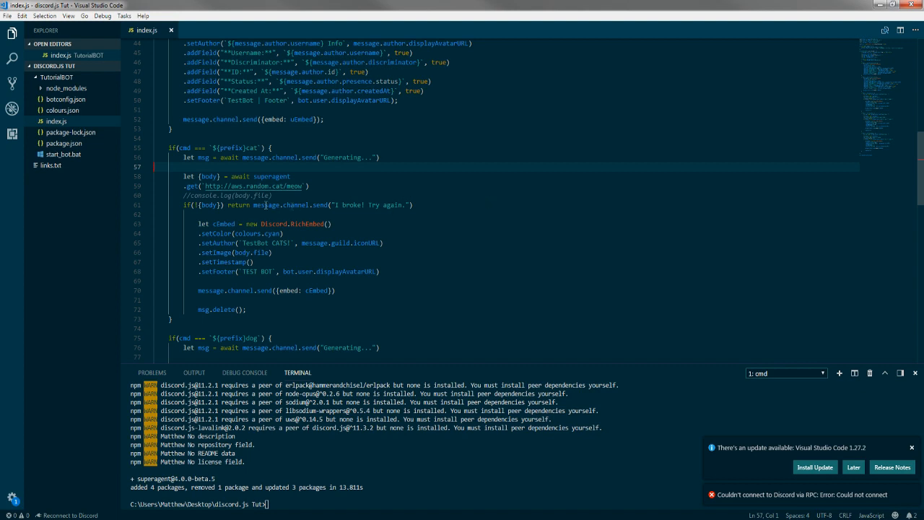
mouse_move(128, 202)
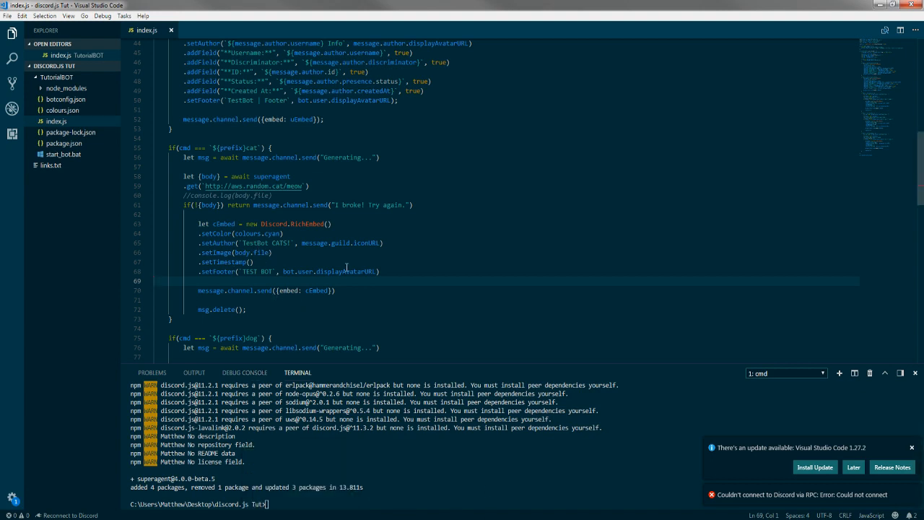
Scroll through index.js to review the cat, dog and meme commands.
scroll("down", 3)
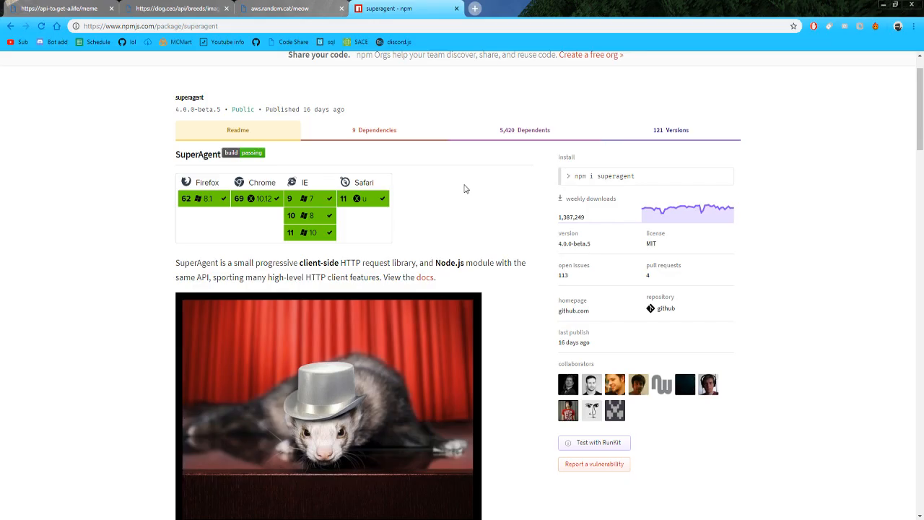
mouse_move(443, 193)
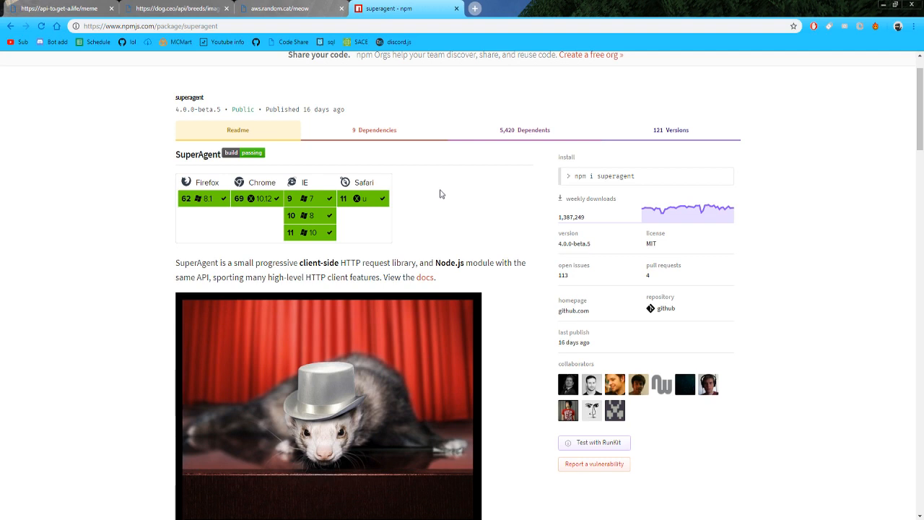
mouse_move(436, 195)
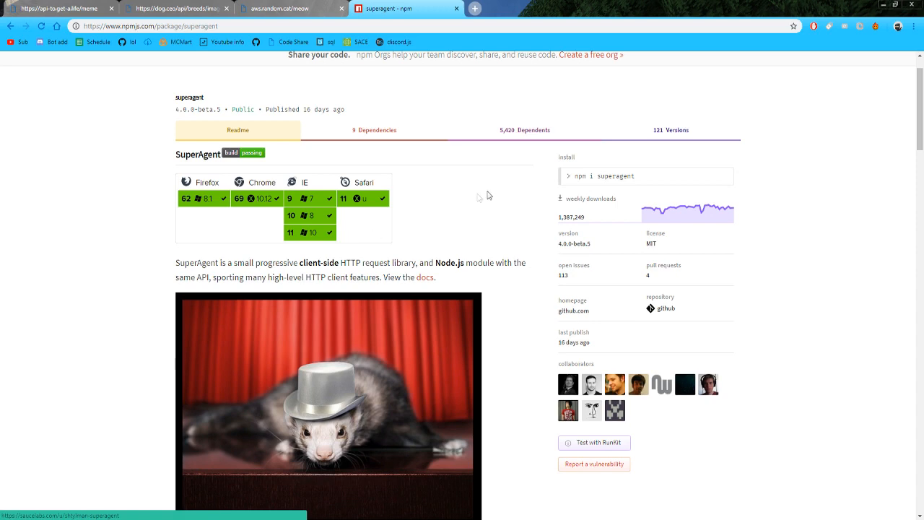
mouse_move(267, 504)
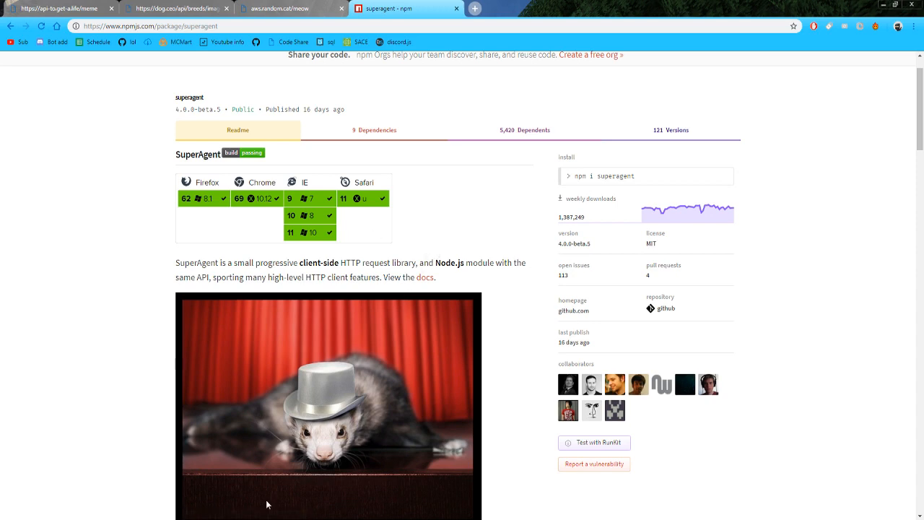